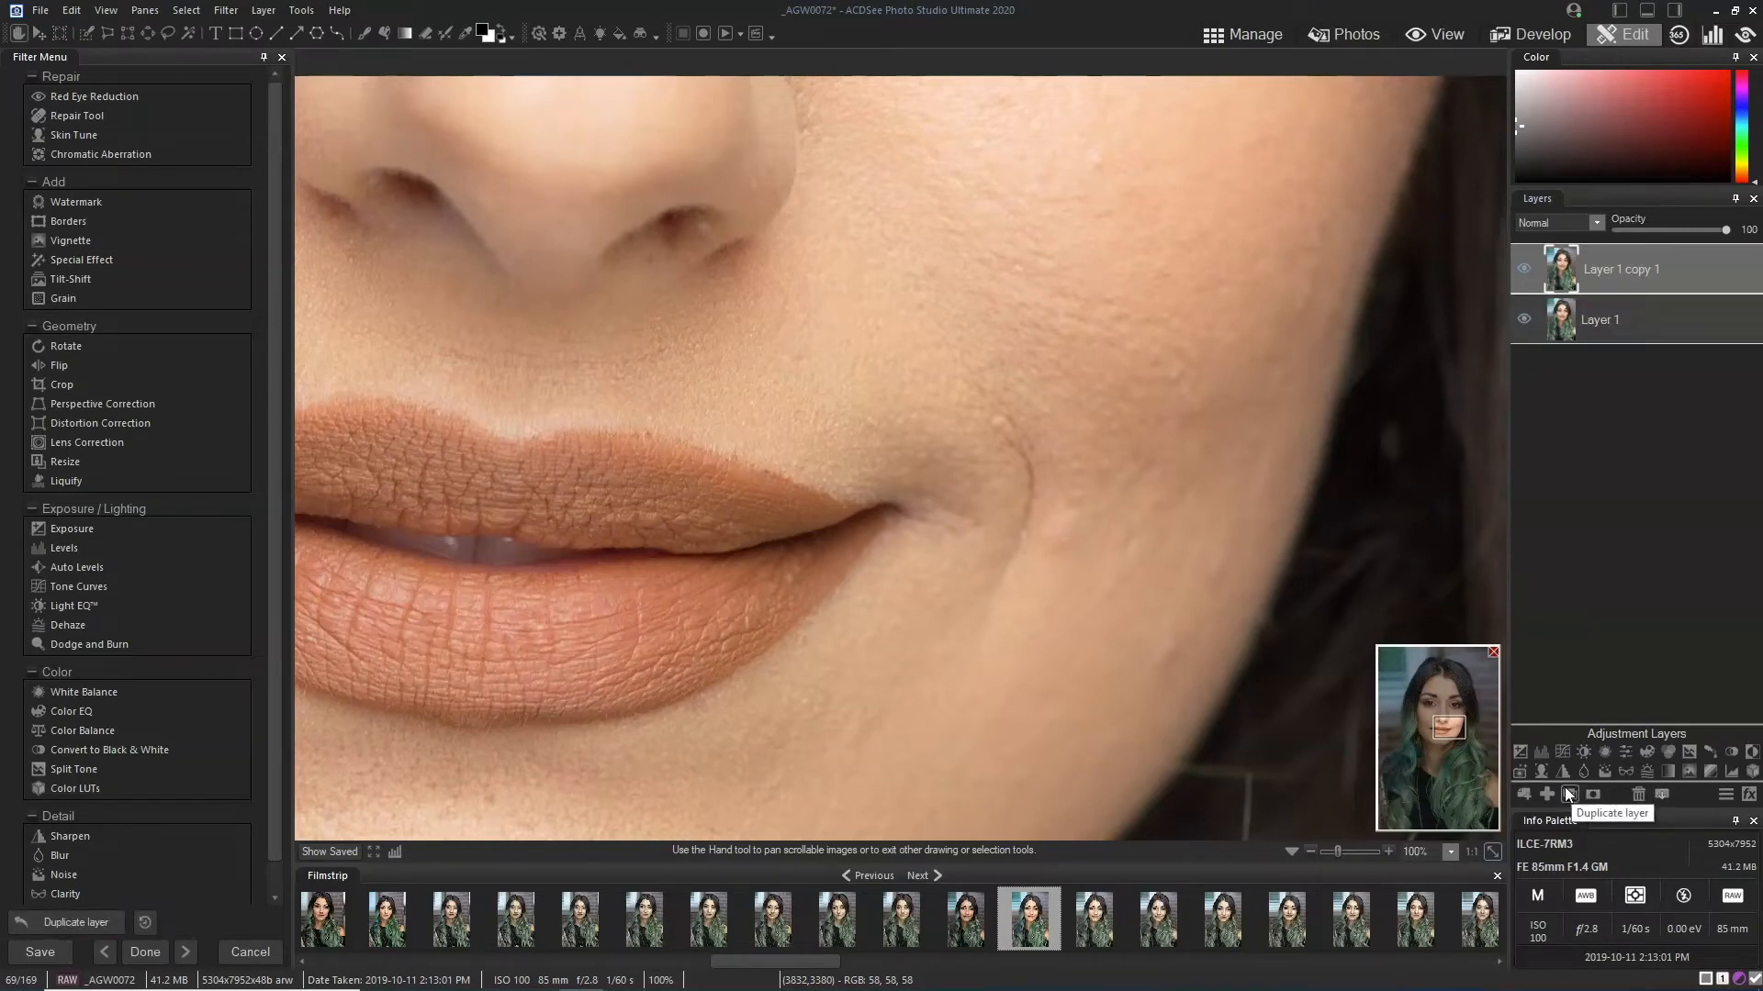
pyautogui.moveTo(1440, 540)
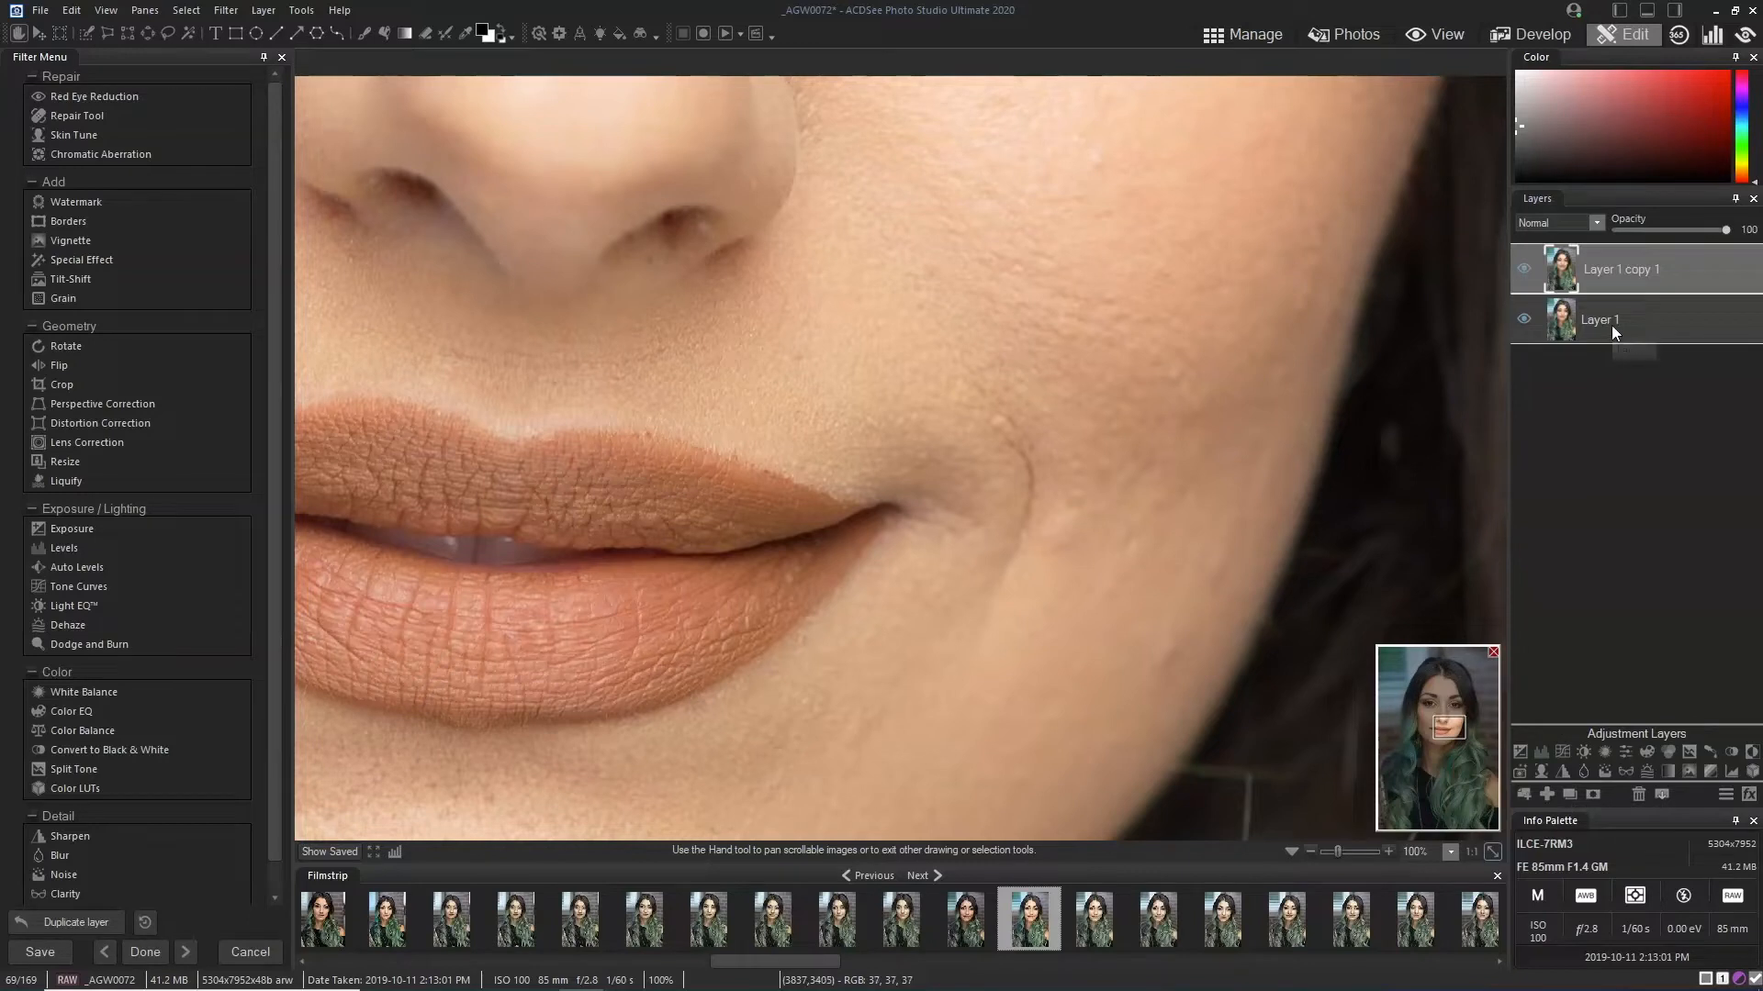
# Step: Rename the bottom Layer 1 layer to 'original'
pyautogui.rightClick(1599, 319)
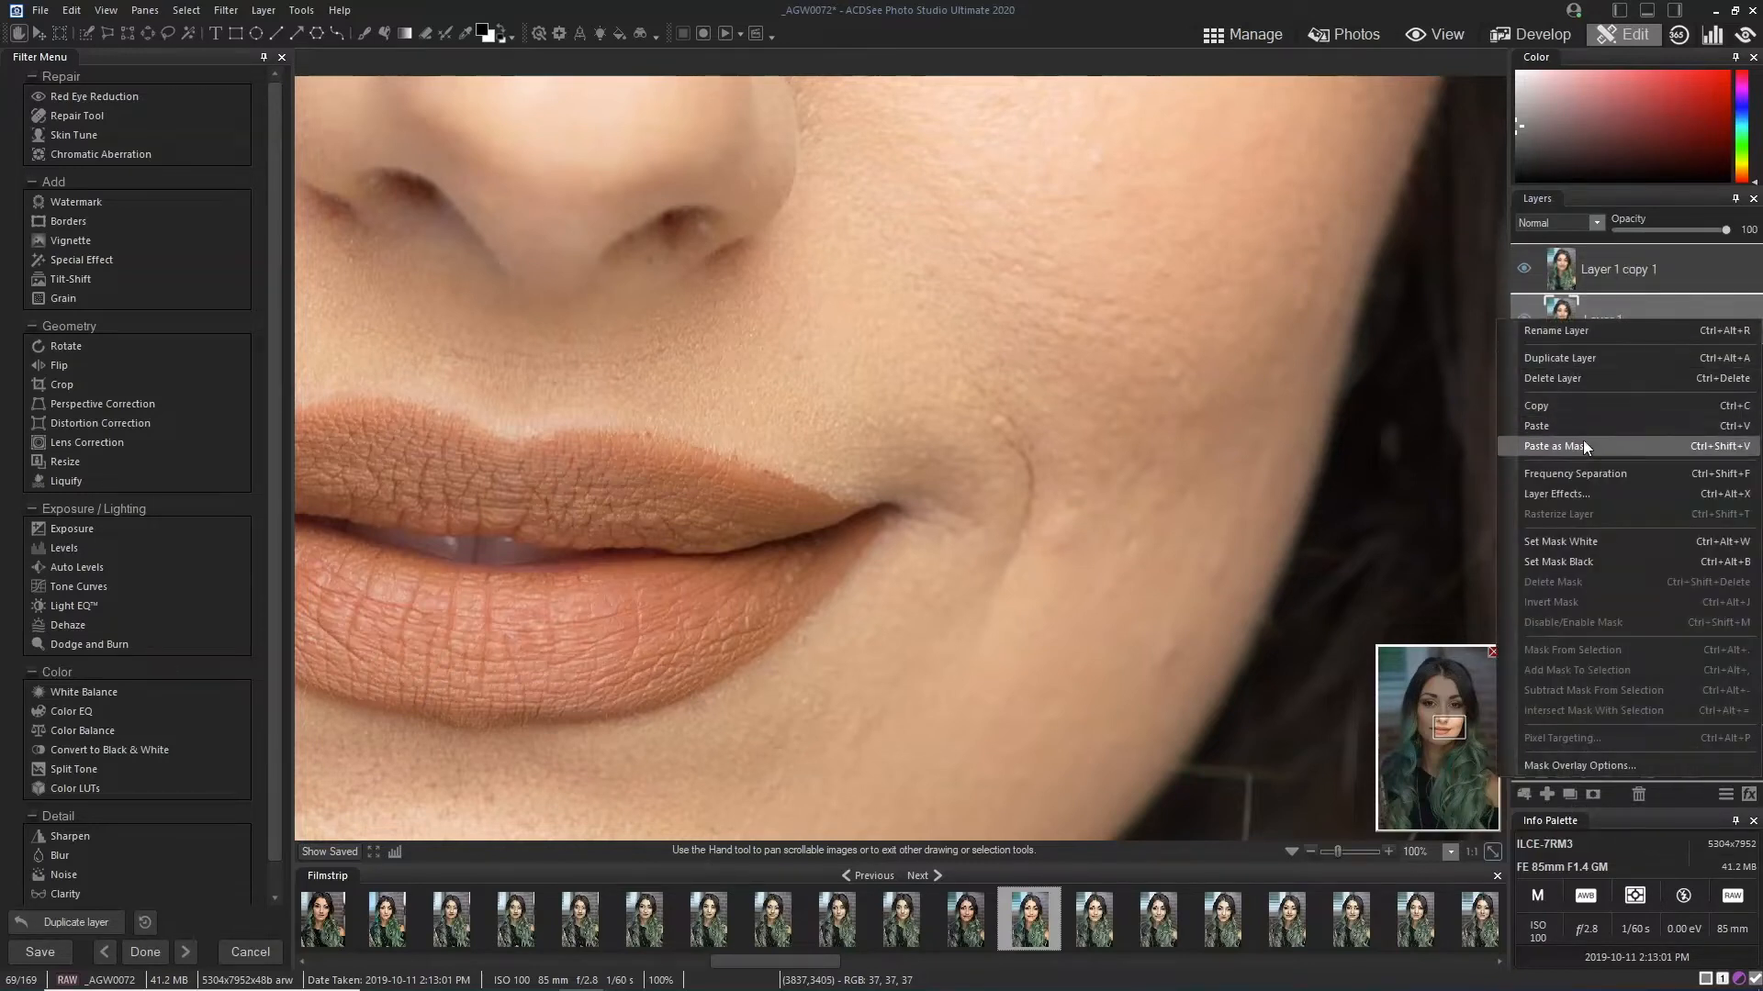
pyautogui.click(1602, 320)
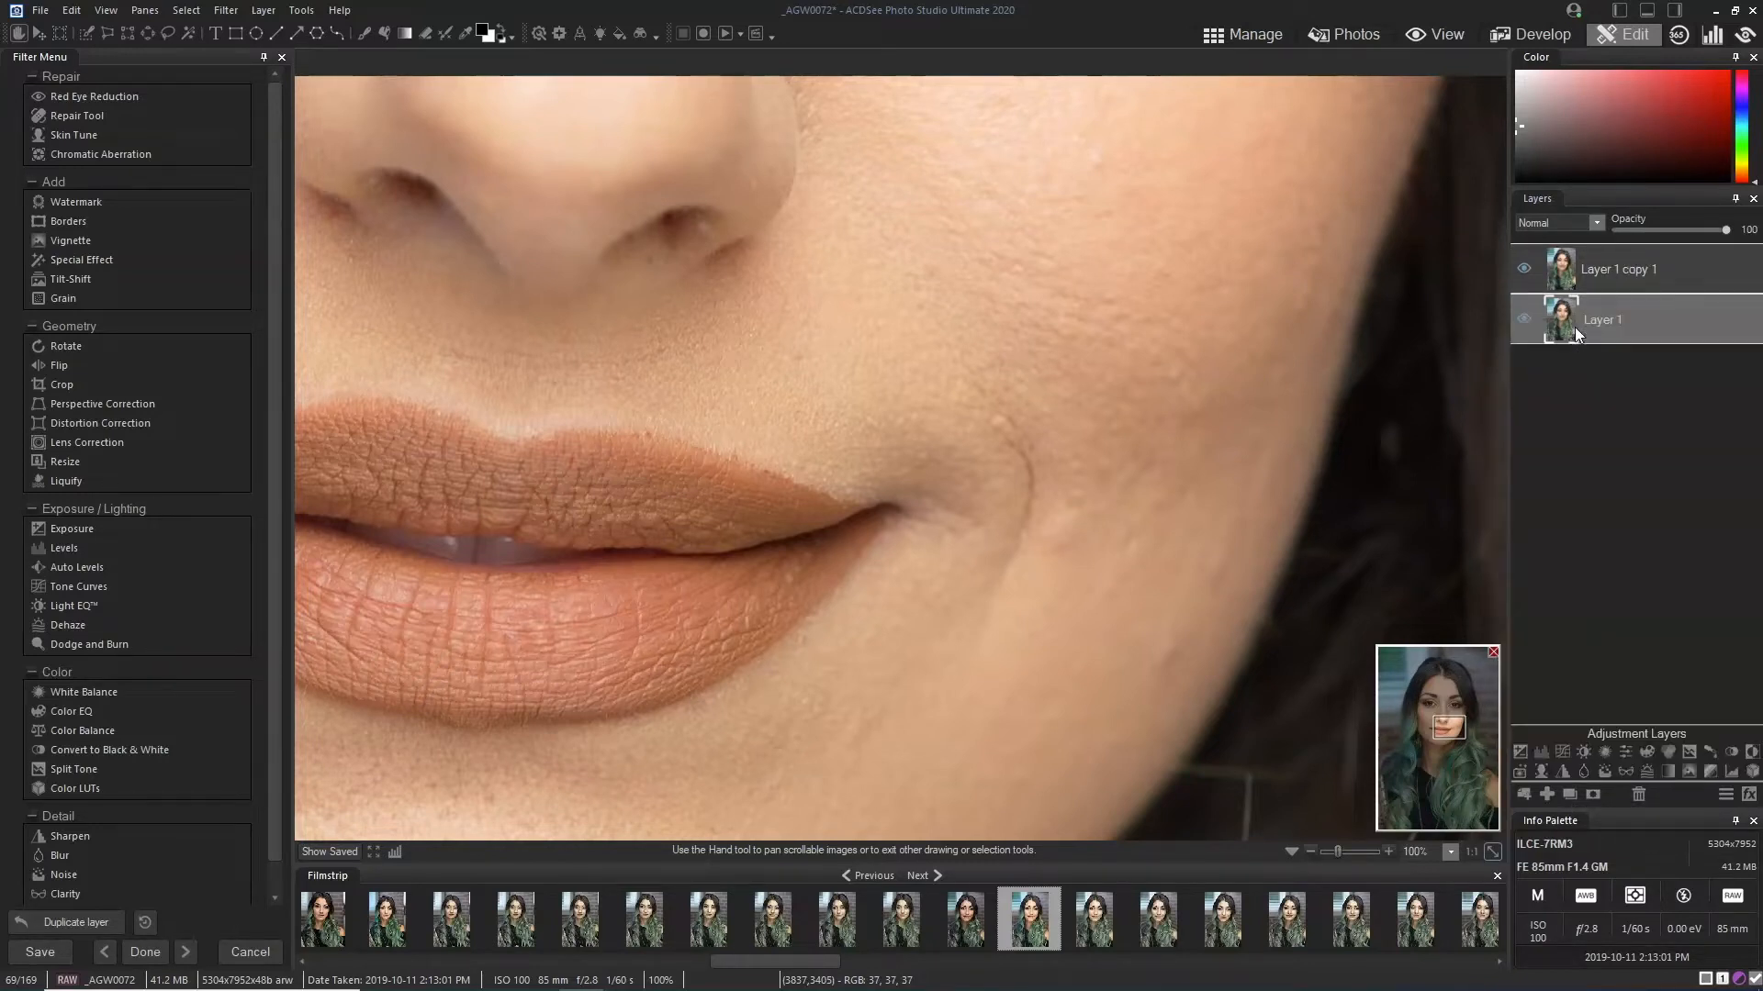
pyautogui.doubleClick(1601, 319)
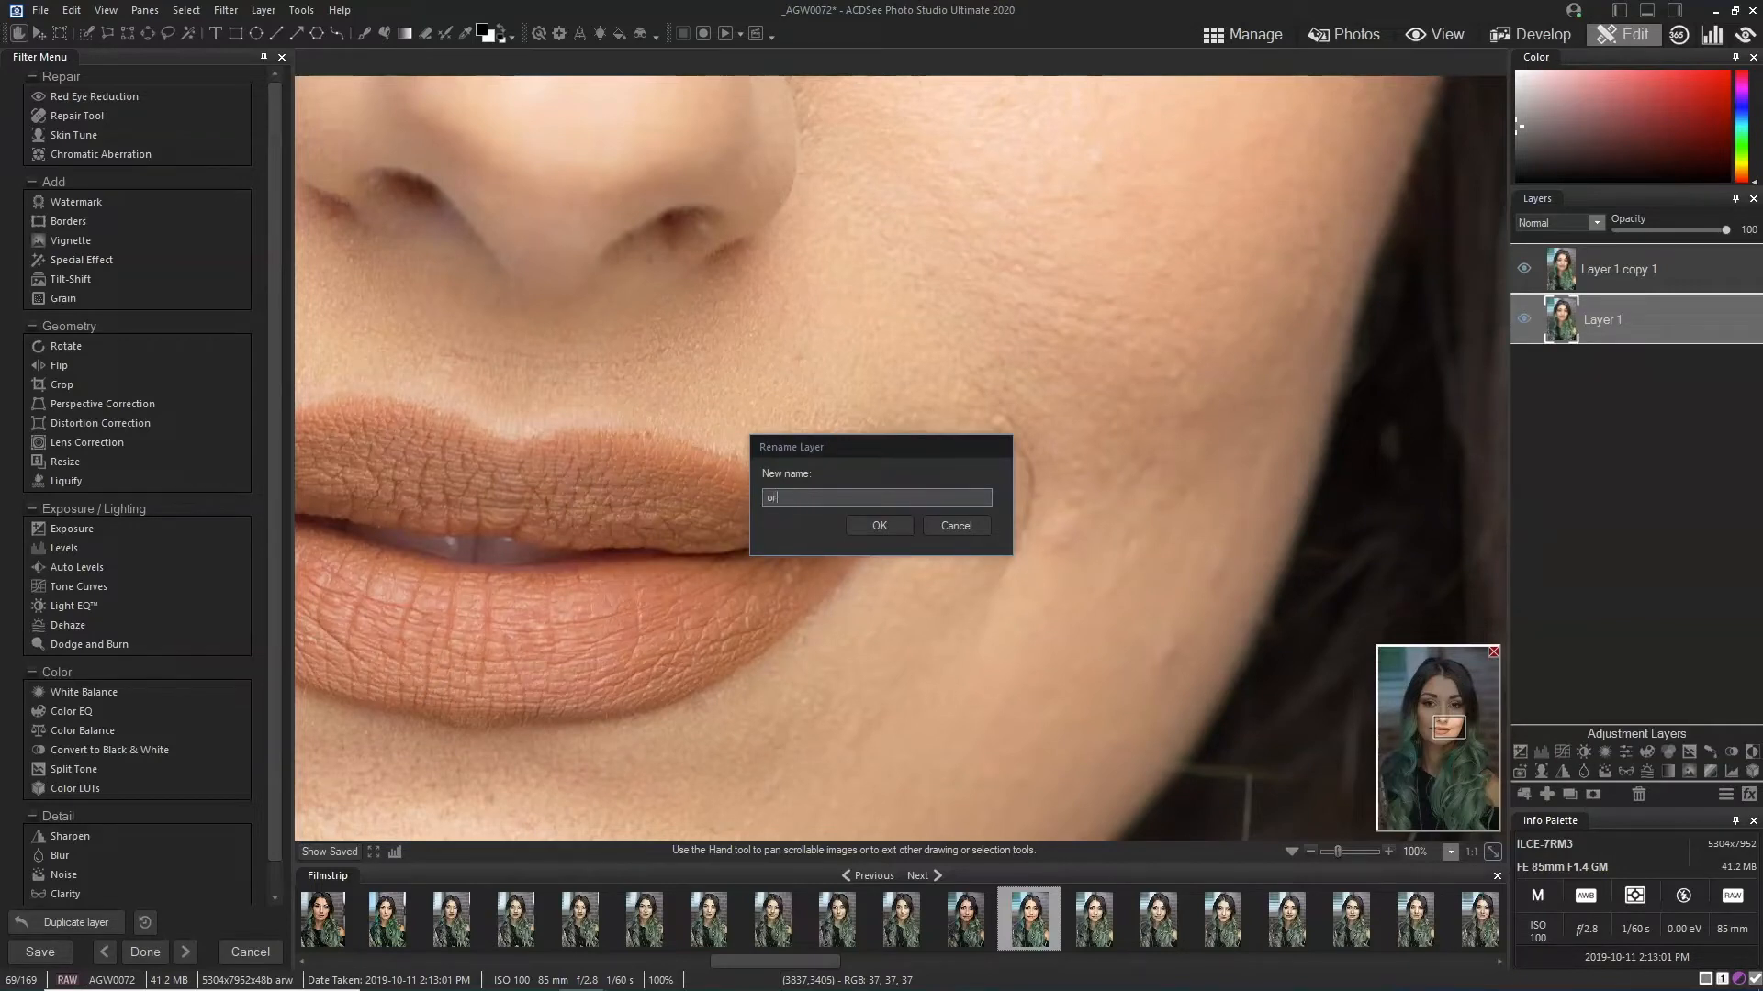
pyautogui.write('gin')
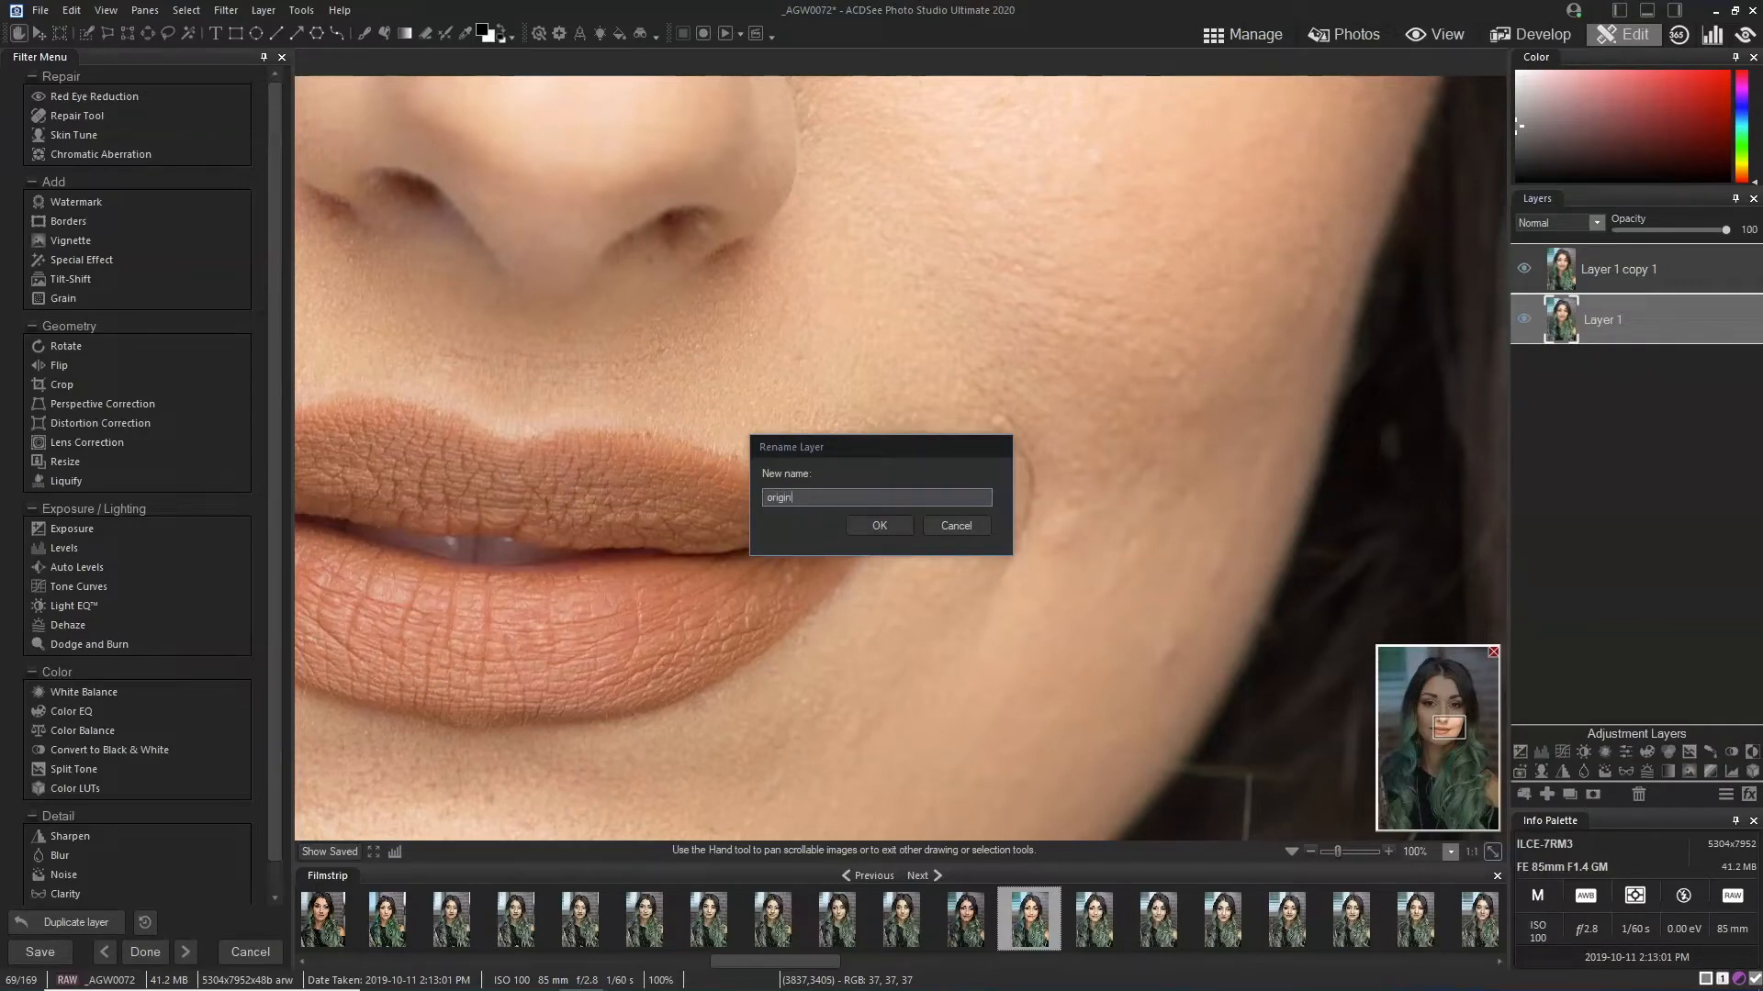
pyautogui.write('al')
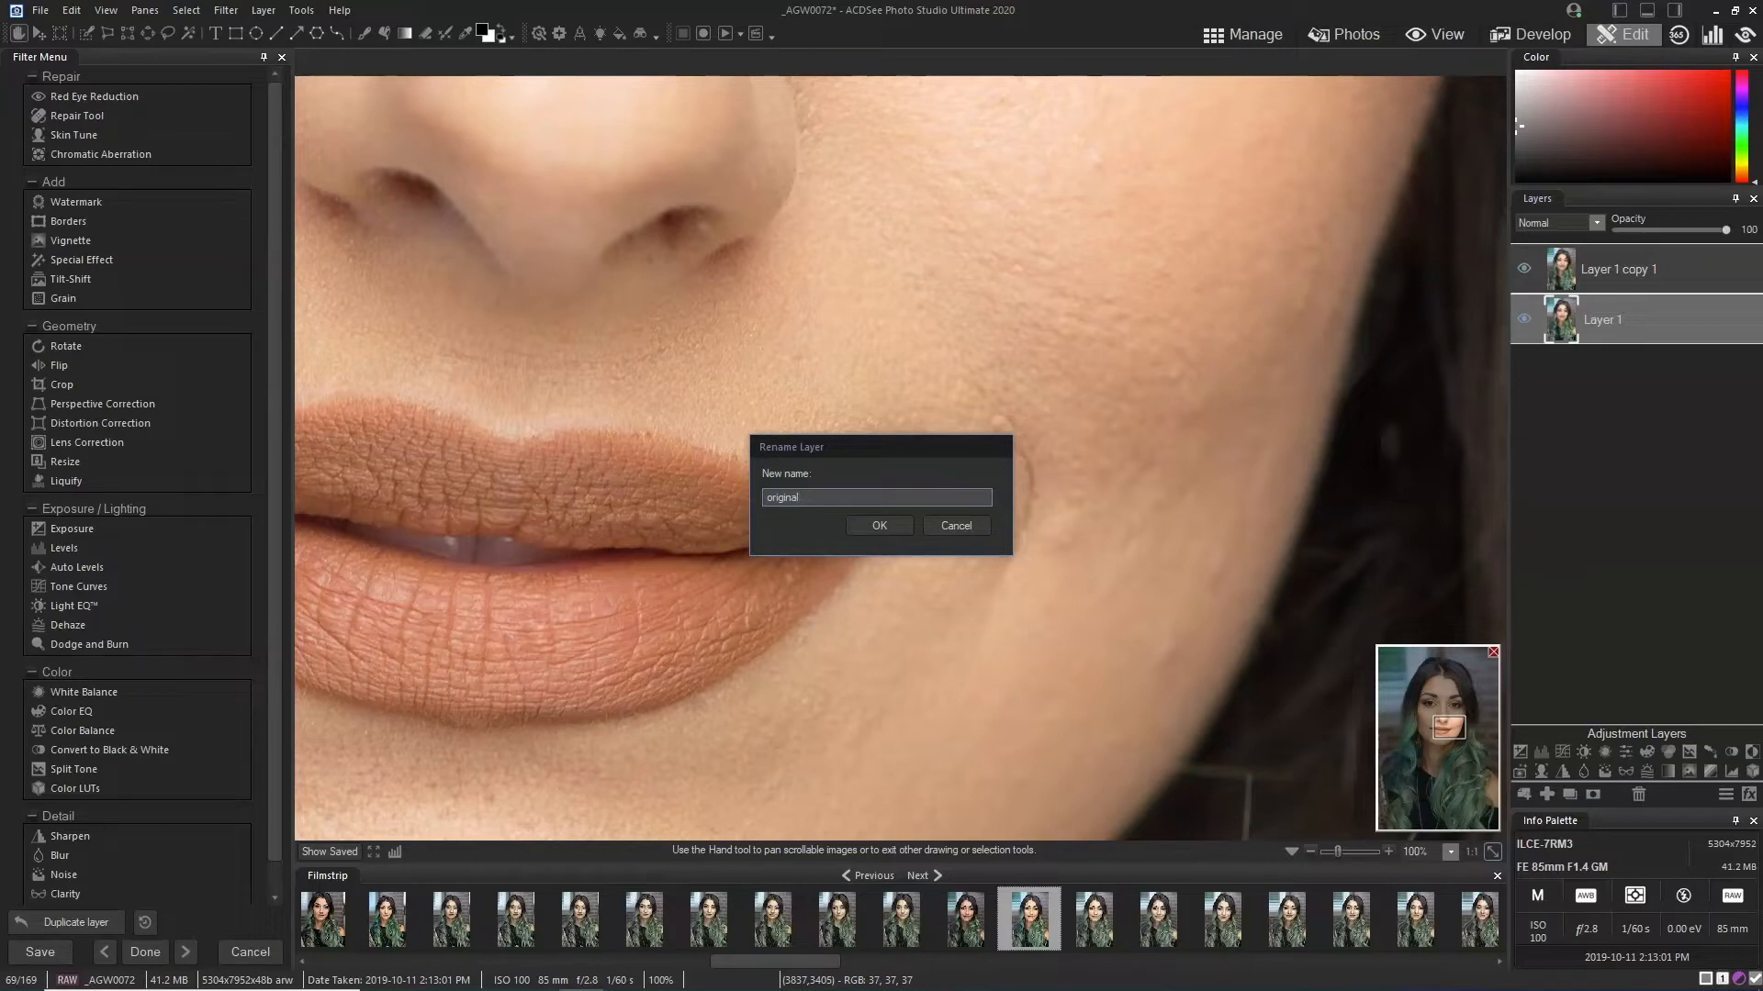
pyautogui.click(880, 526)
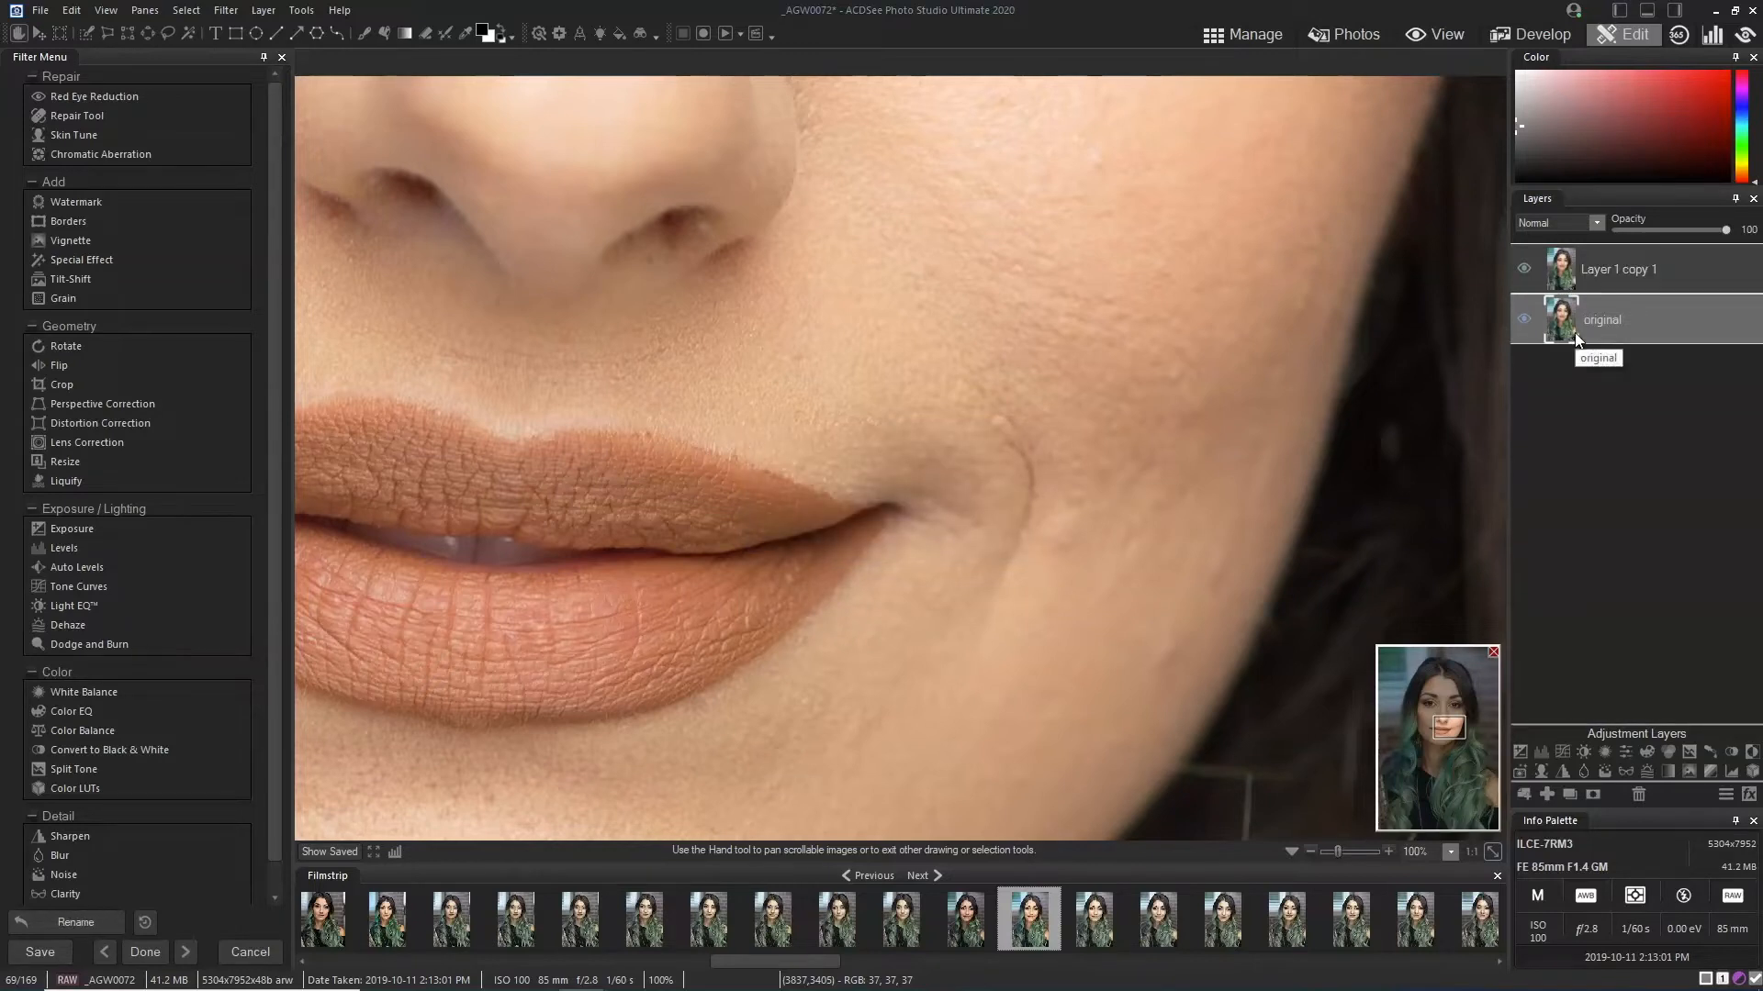
pyautogui.moveTo(1619, 269)
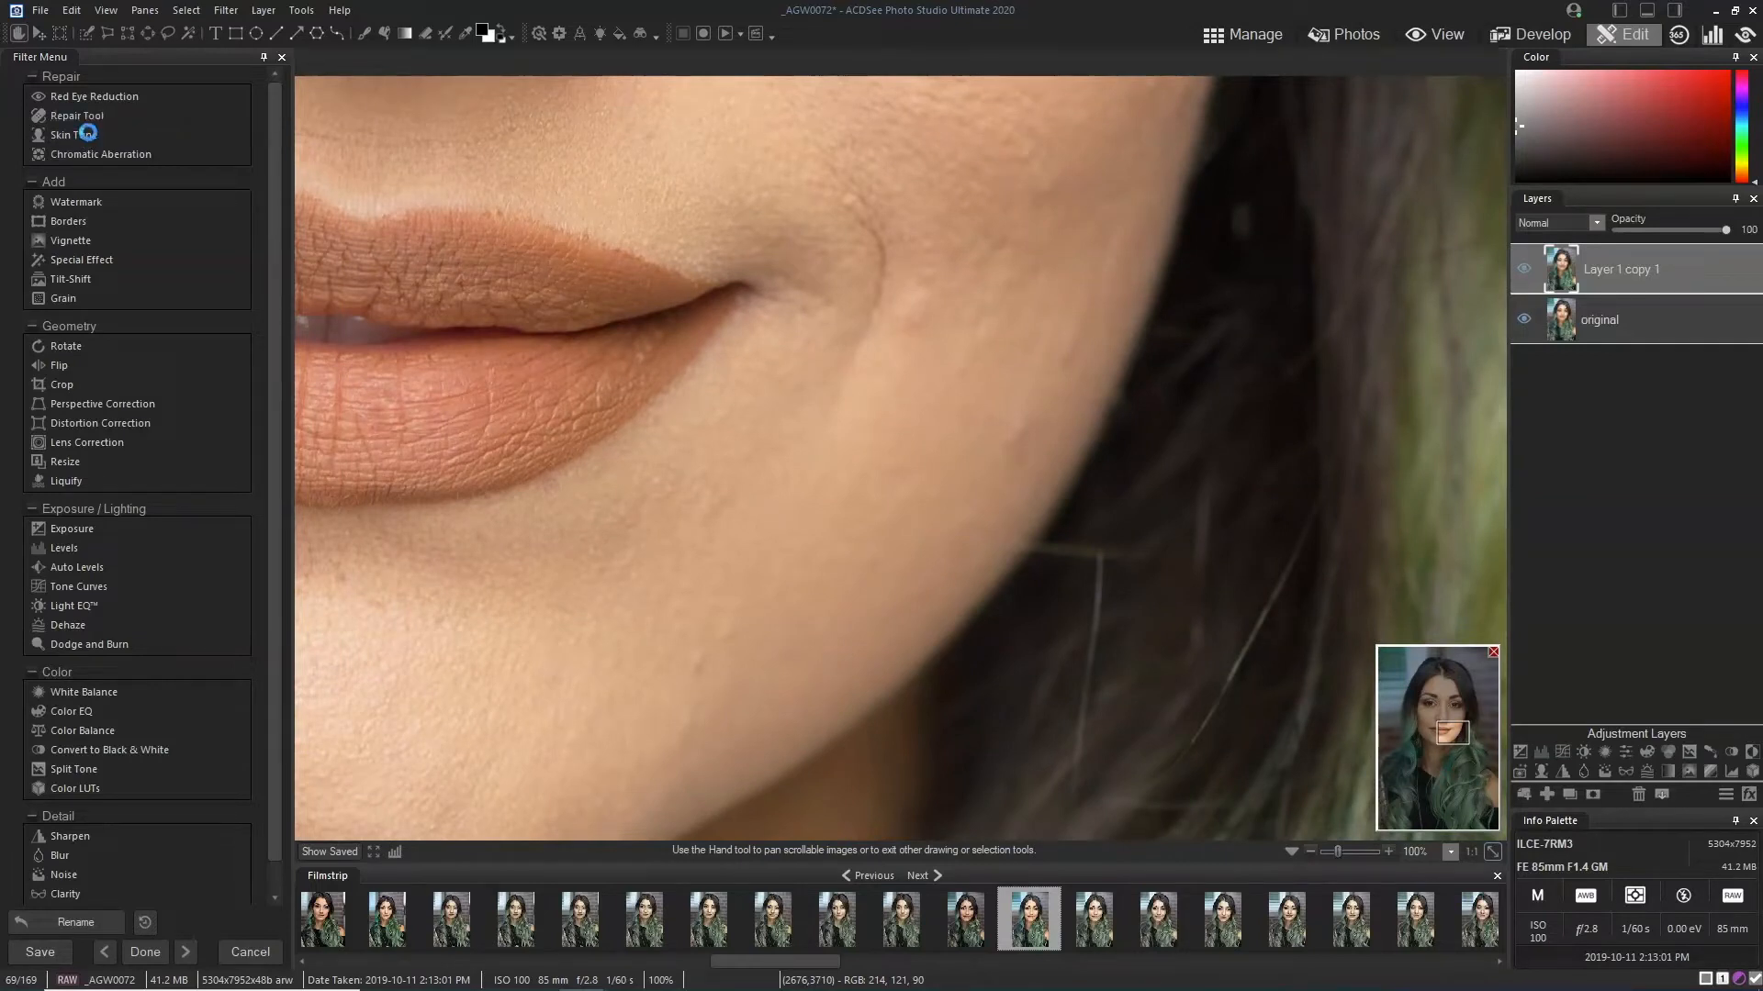
# Step: Open the Repair tool in Heal mode and set nib width about 12–13, feathering 55
pyautogui.click(76, 114)
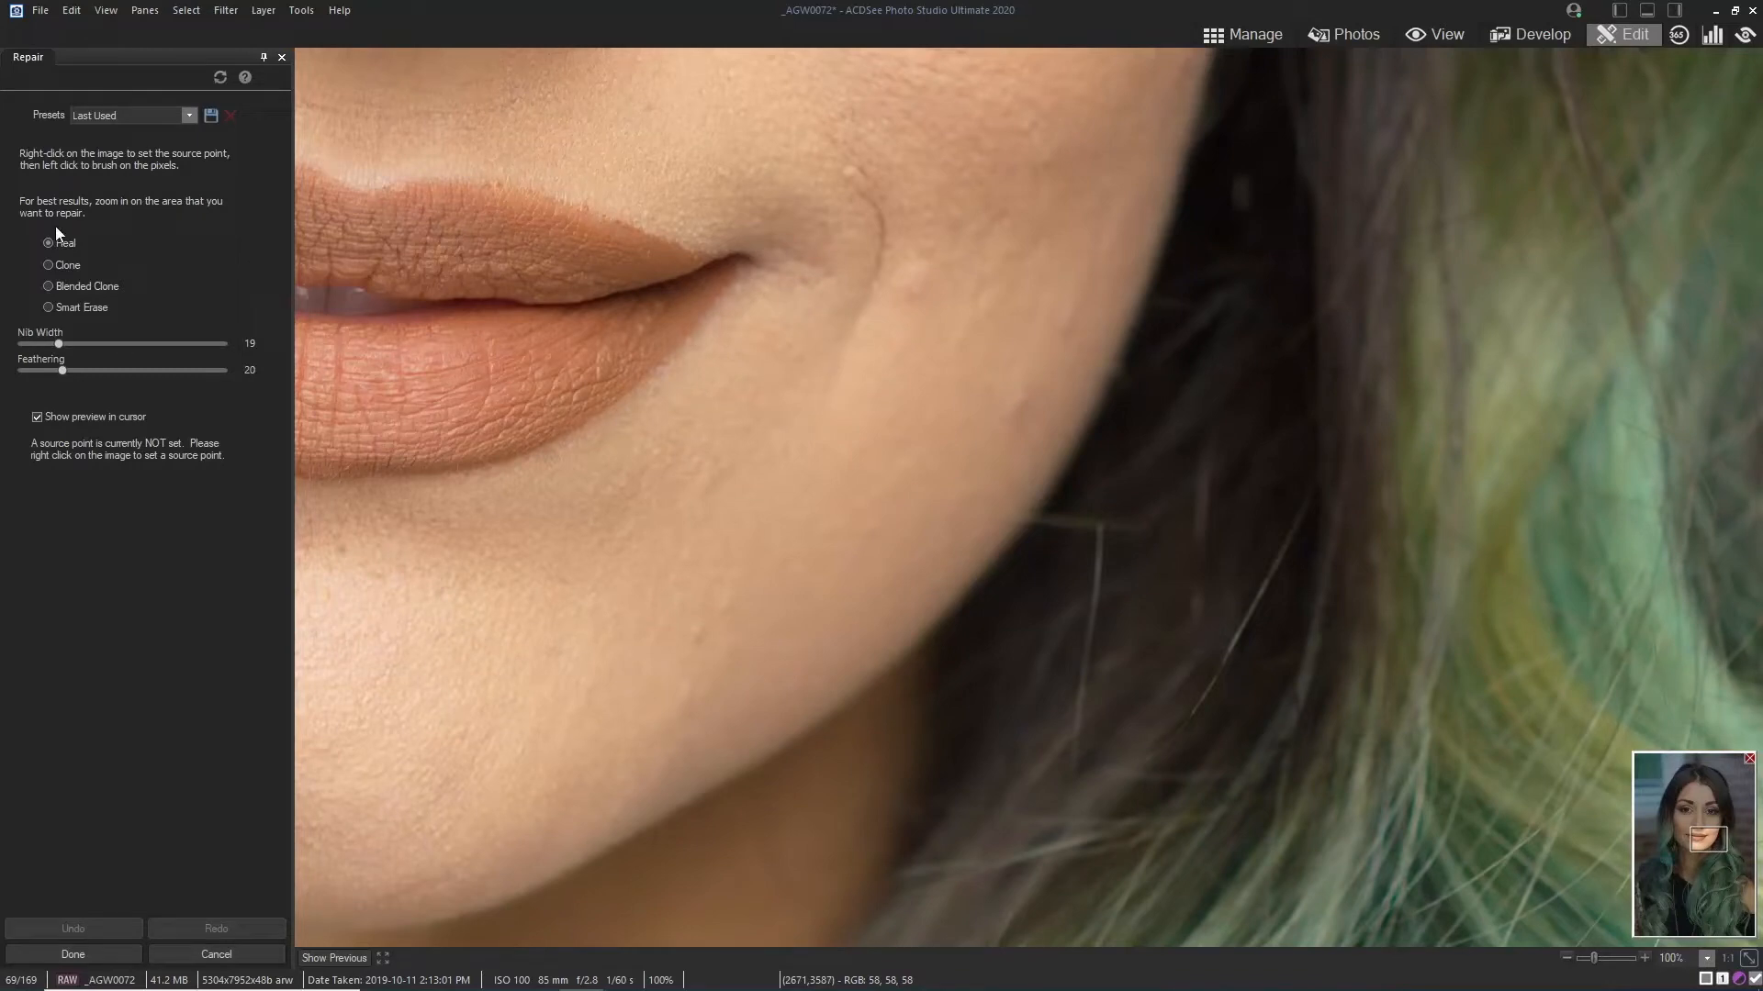
pyautogui.moveTo(741, 351)
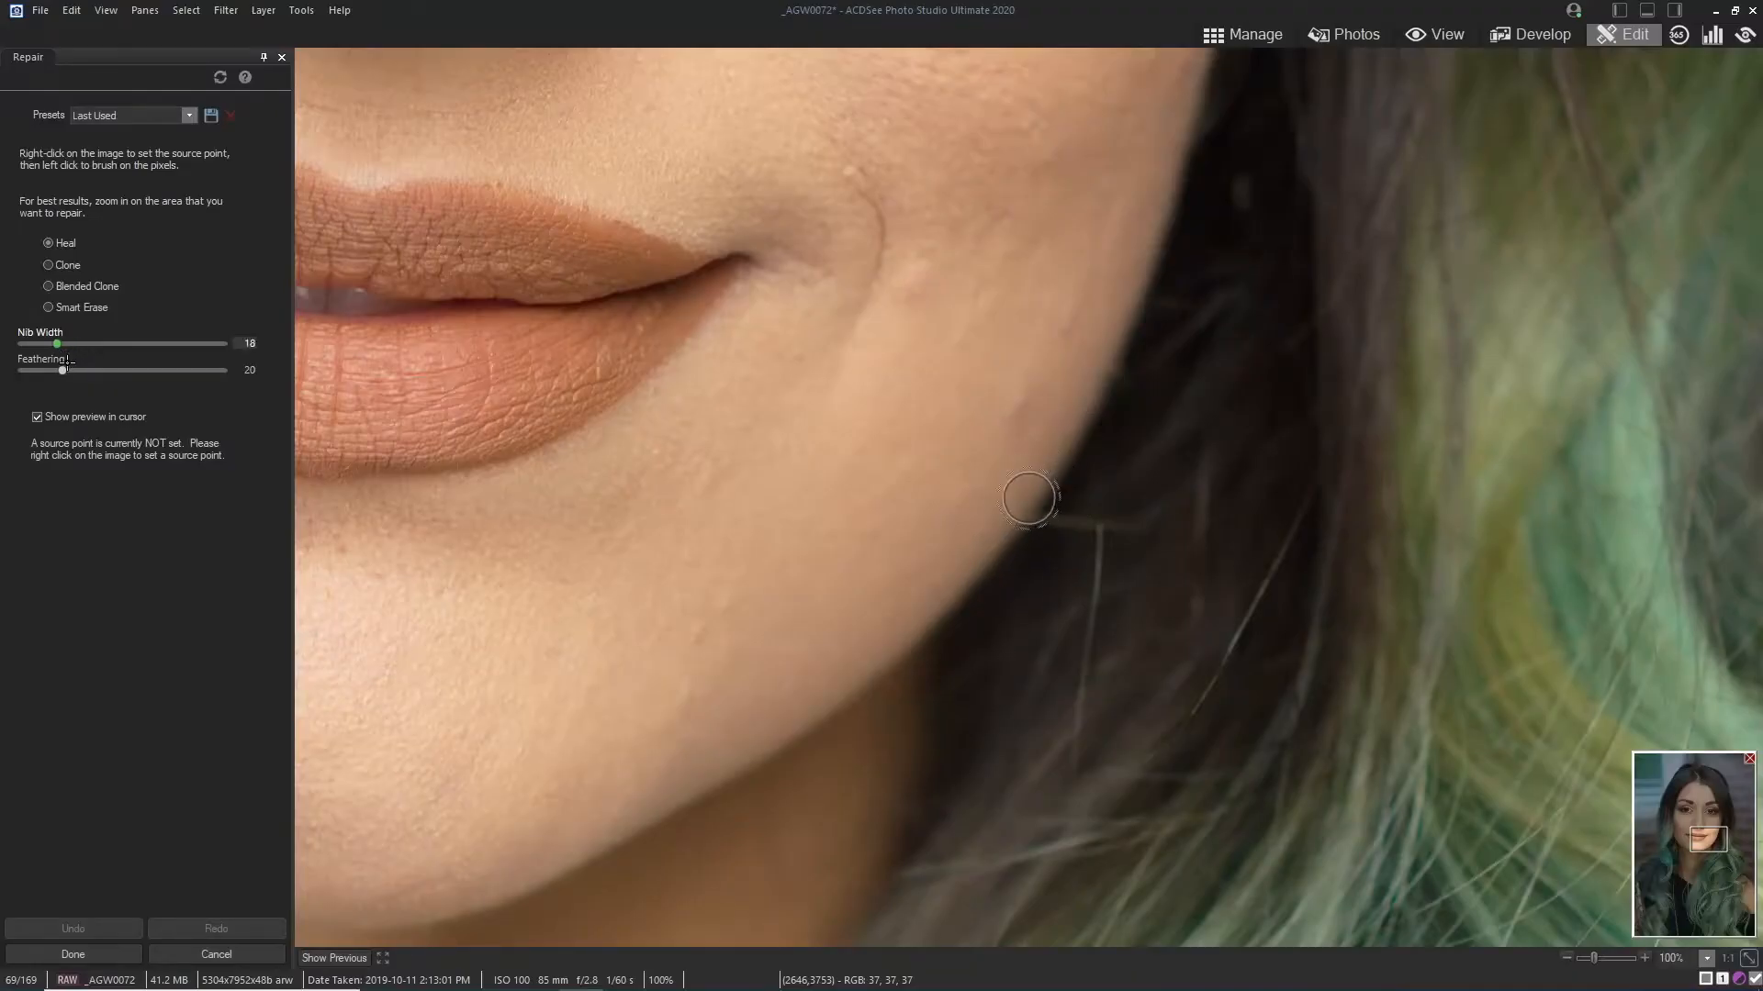
pyautogui.moveTo(64, 371); pyautogui.dragTo(90, 371)
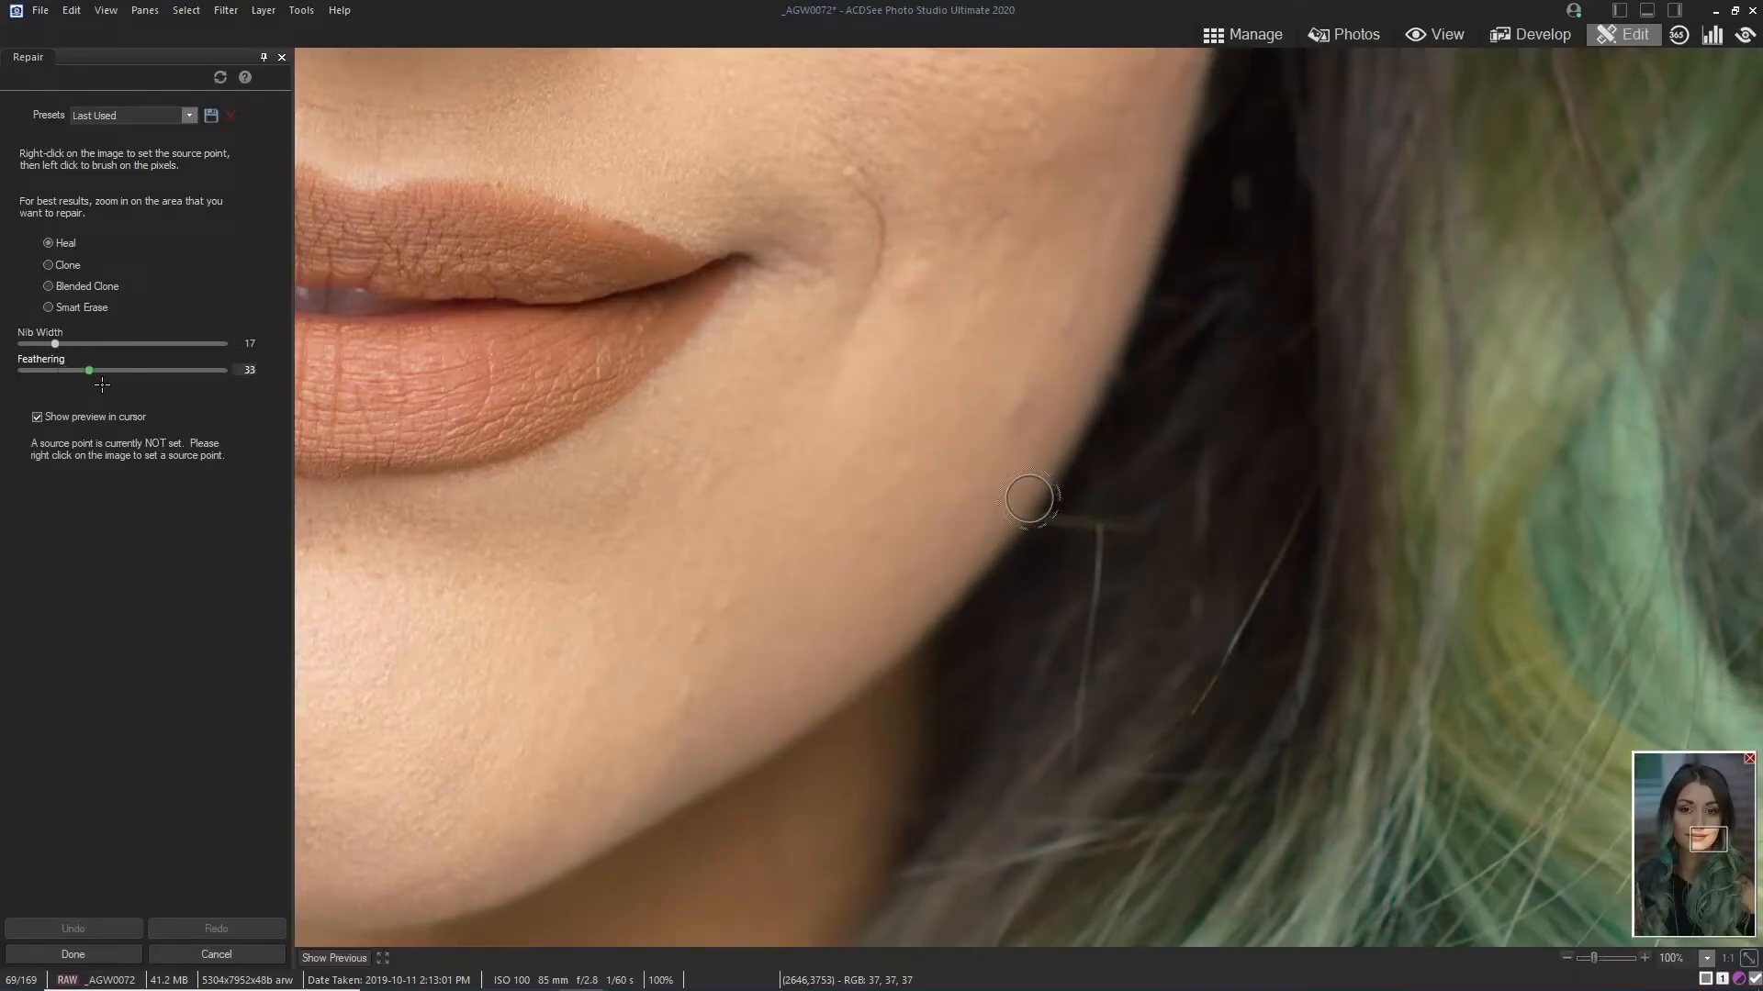
pyautogui.moveTo(90, 370); pyautogui.dragTo(92, 370)
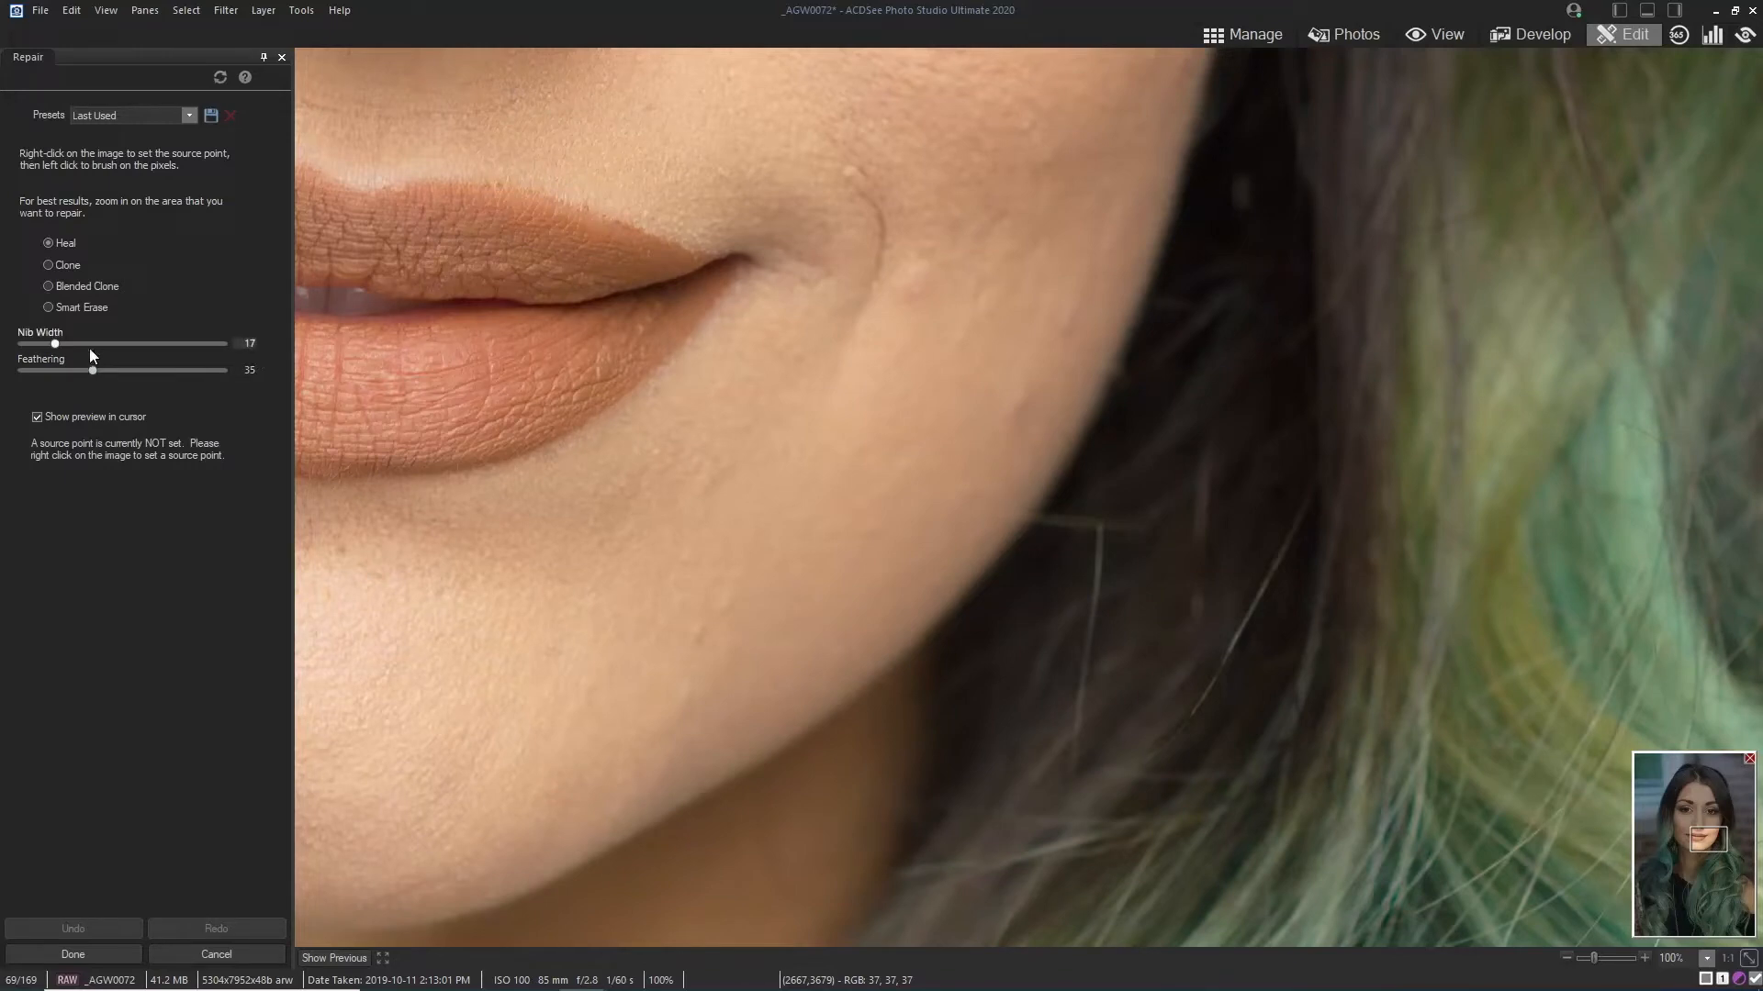
pyautogui.moveTo(92, 370); pyautogui.dragTo(131, 370)
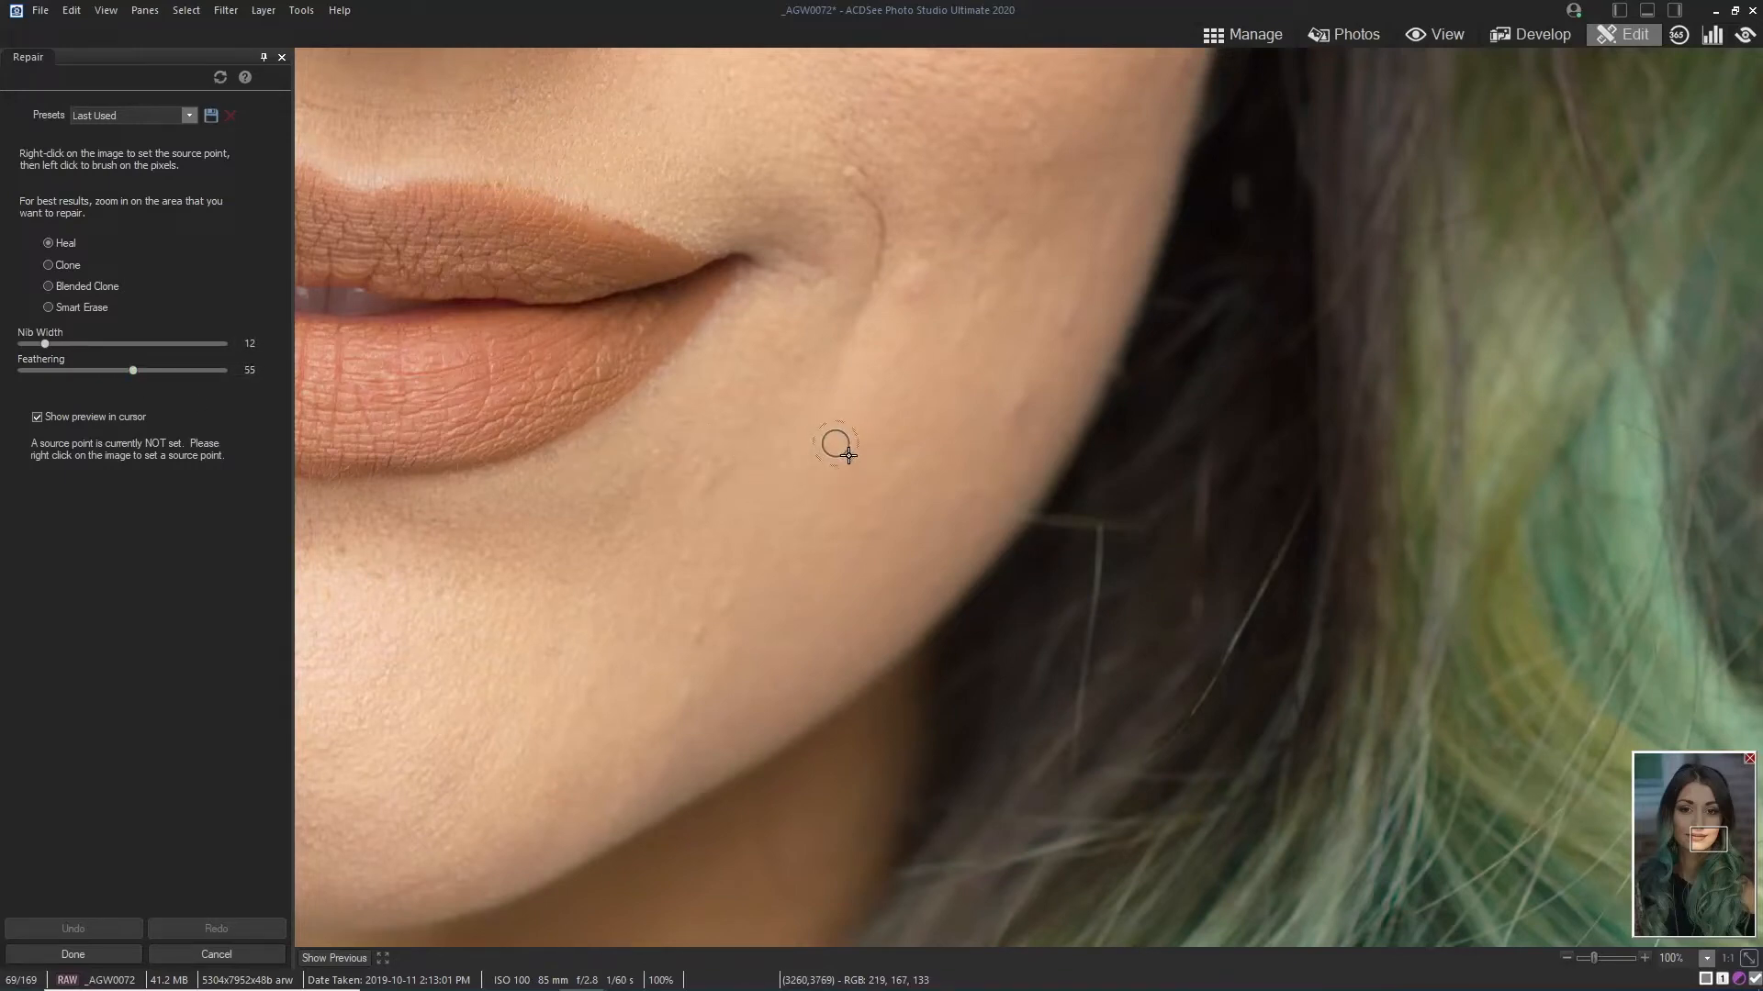
pyautogui.moveTo(892, 340)
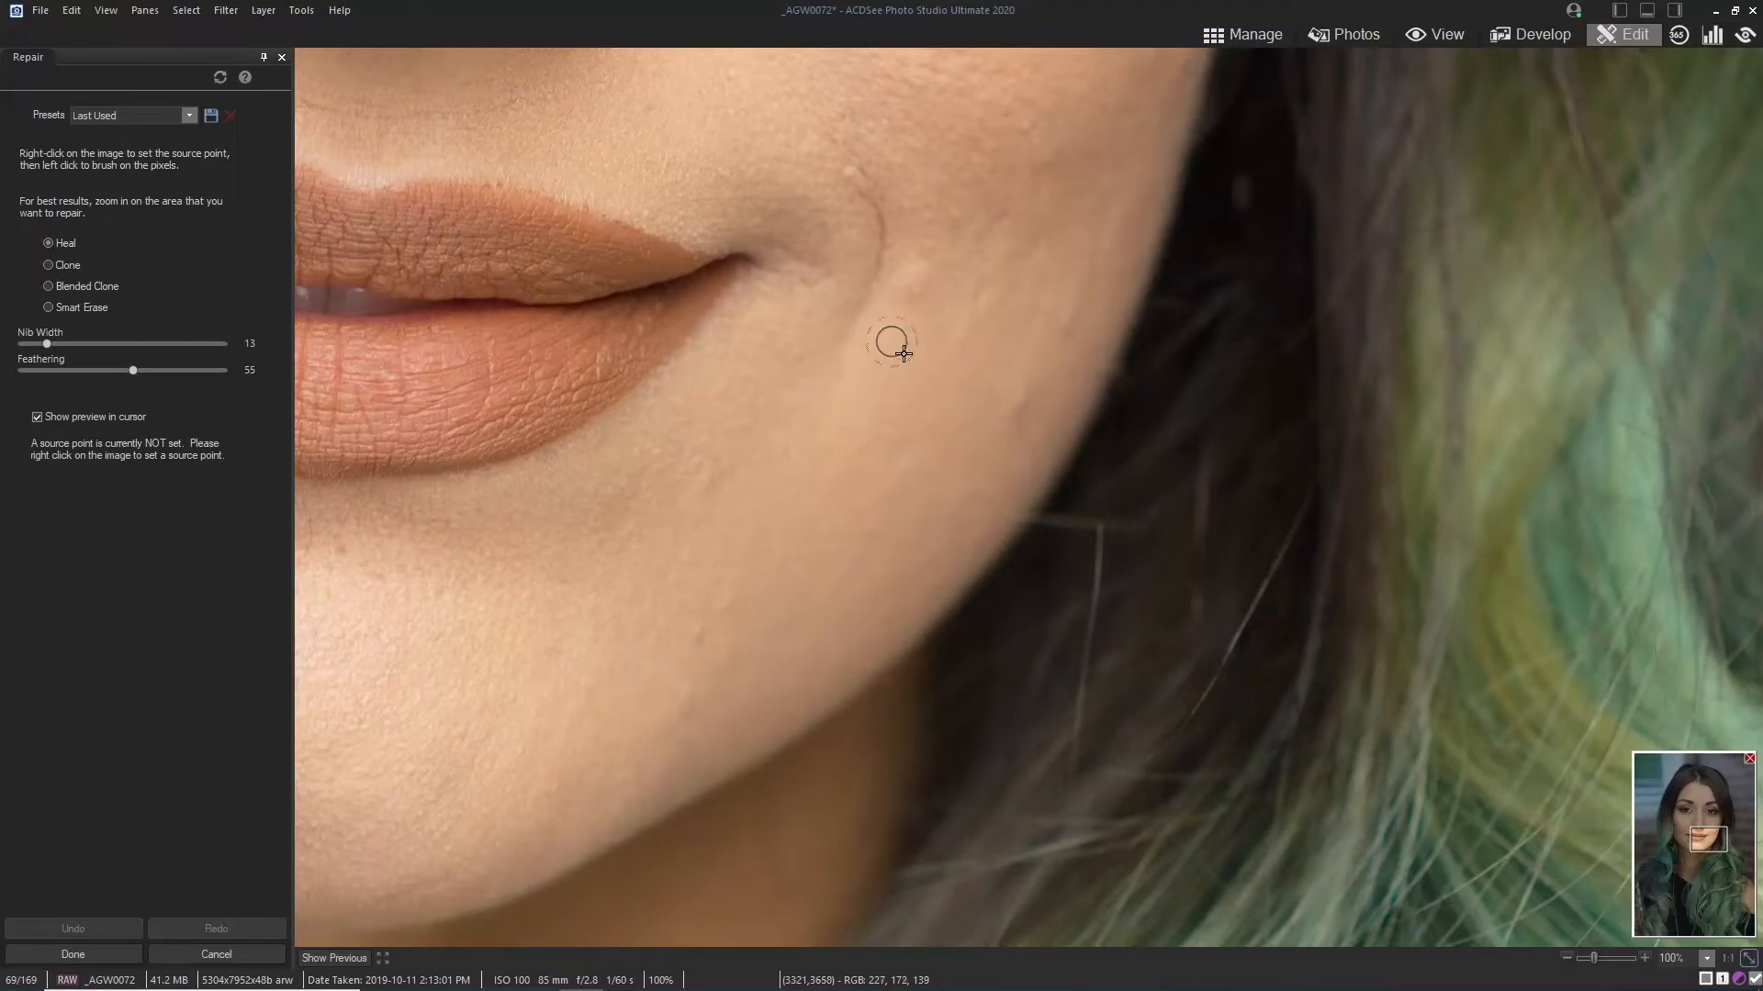
# Step: Sample clean cheek skin as the heal source and heal the blemish beside the mouth corner
pyautogui.rightClick(892, 341)
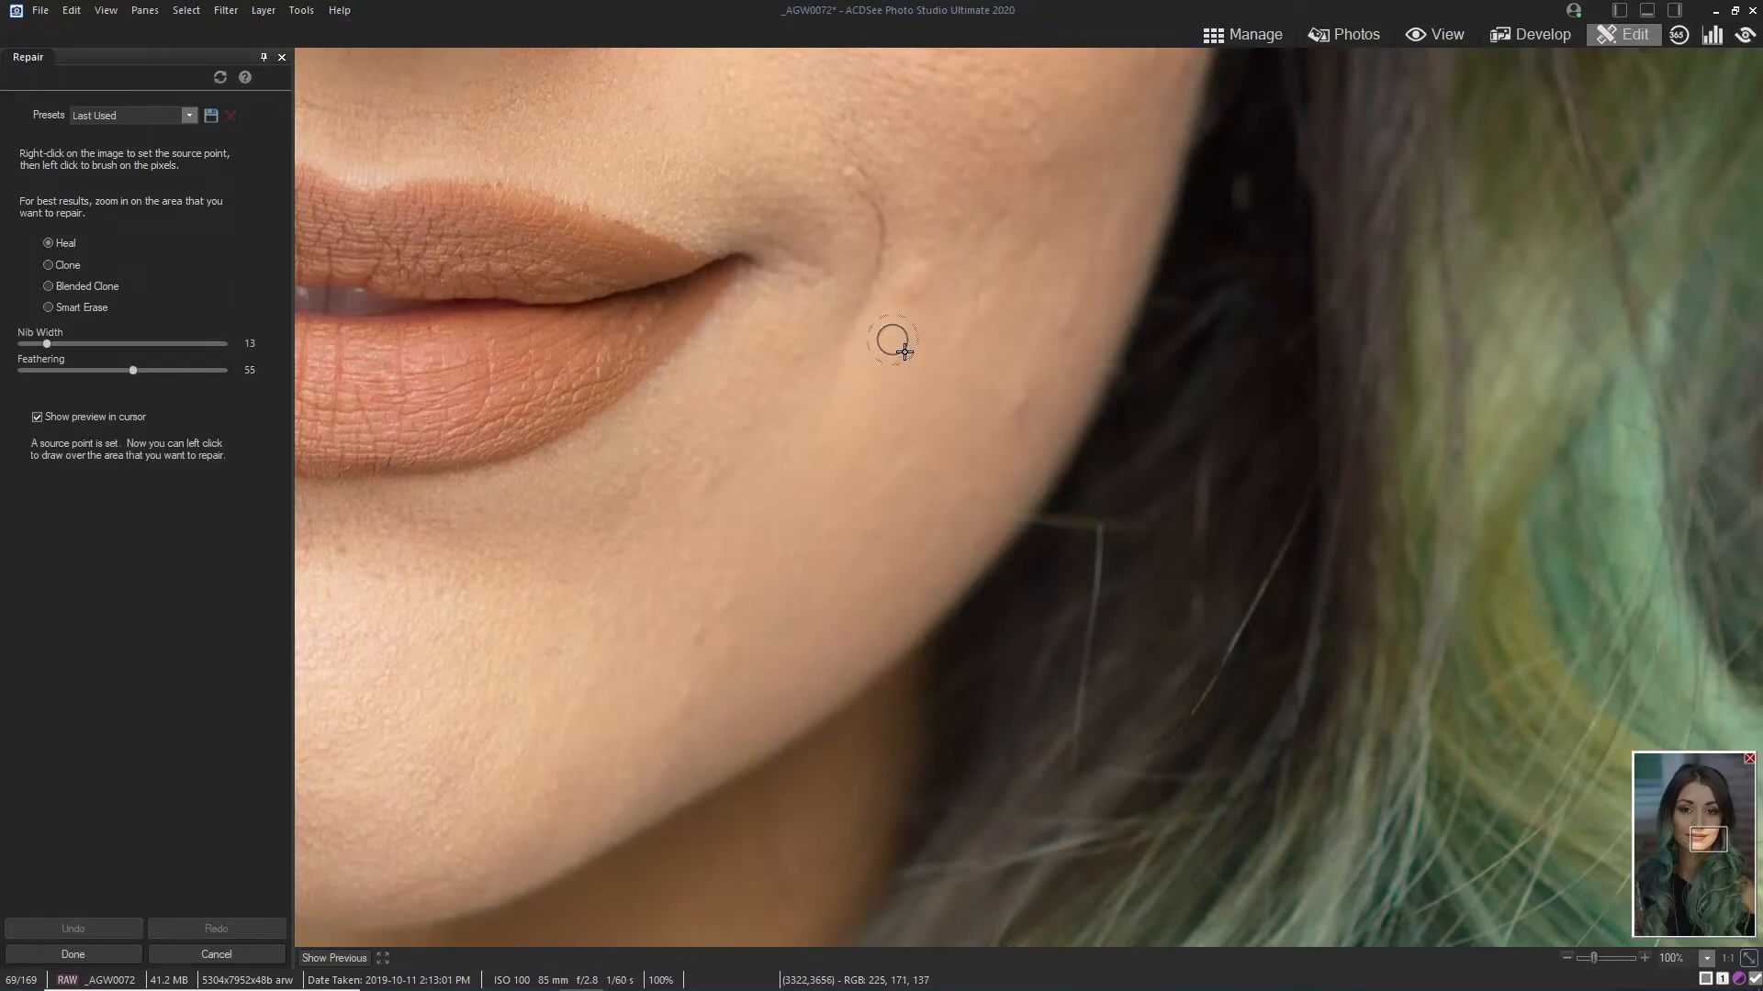
pyautogui.moveTo(922, 281)
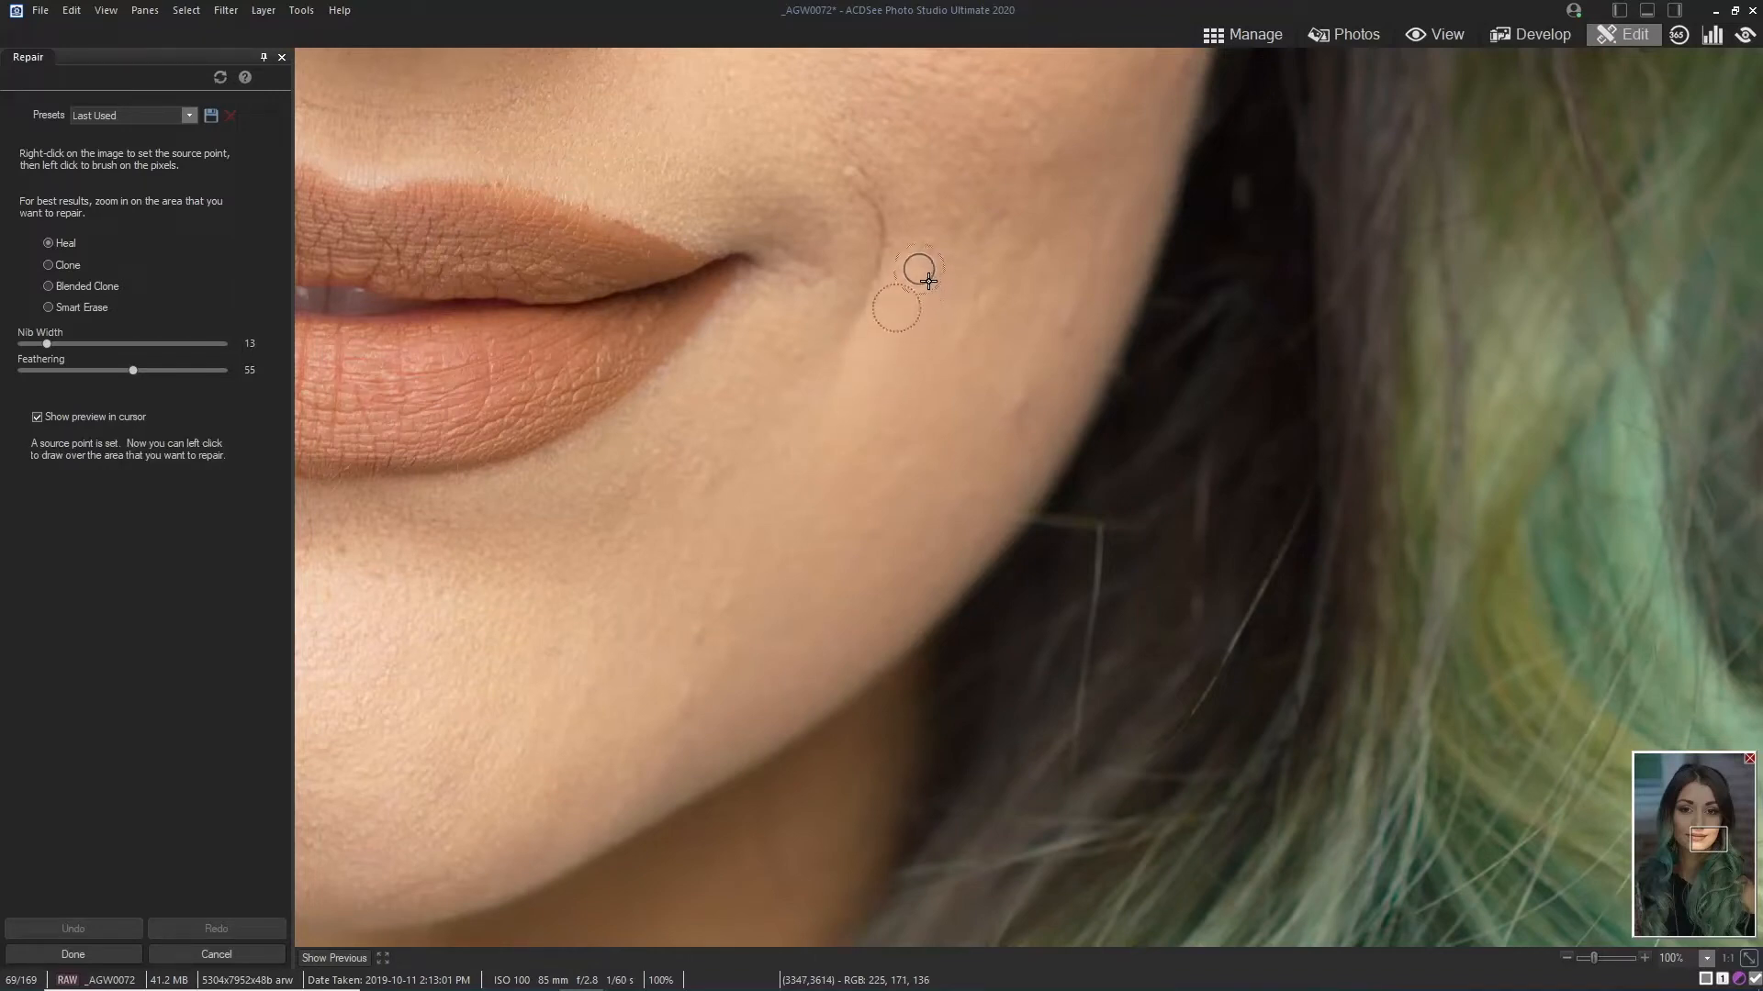
pyautogui.click(918, 277)
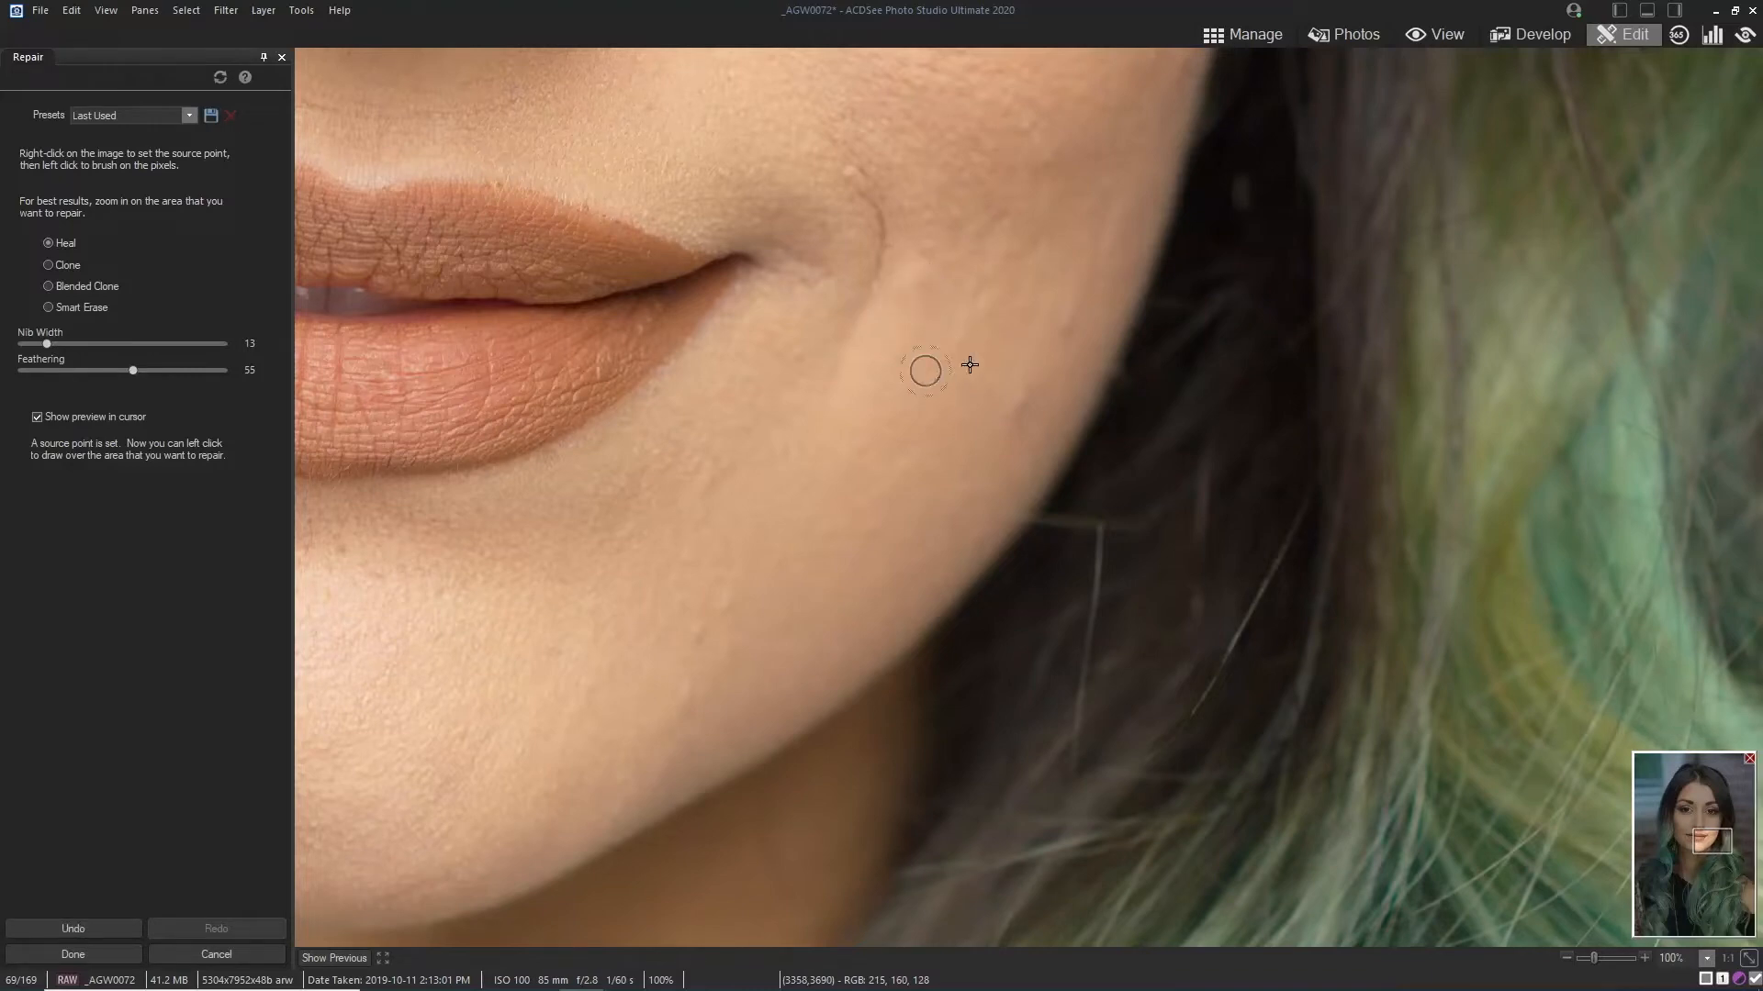
pyautogui.moveTo(955, 394)
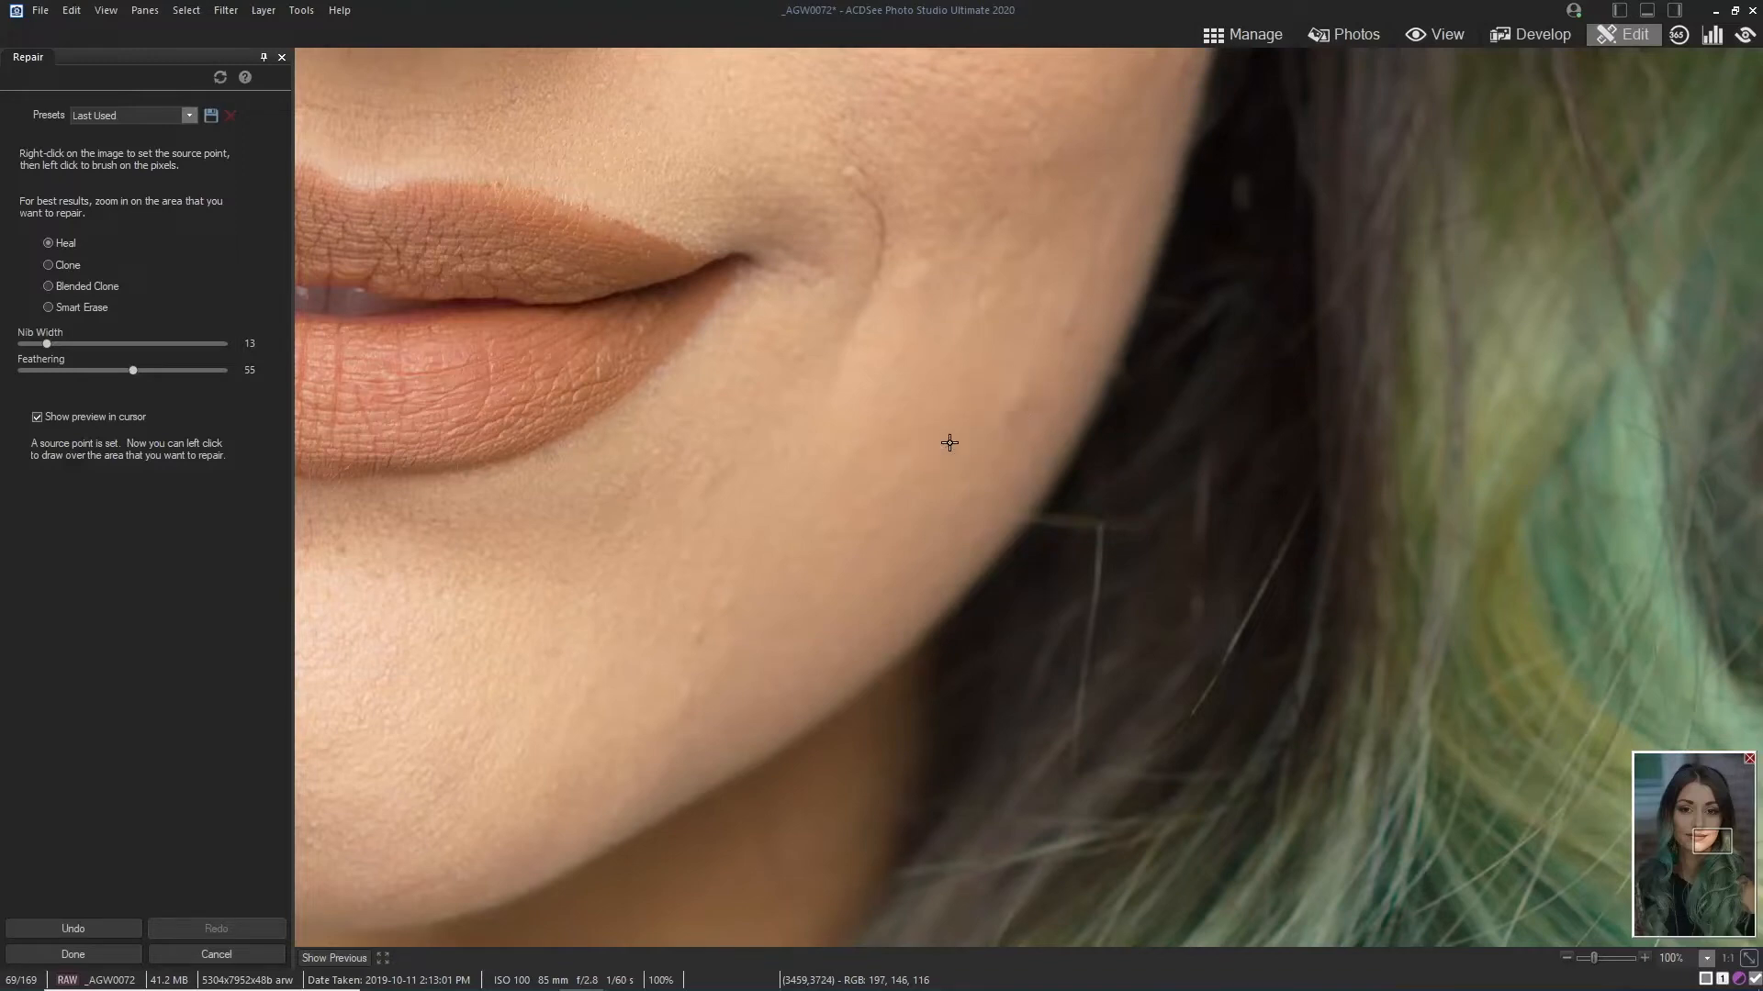
pyautogui.moveTo(812, 484)
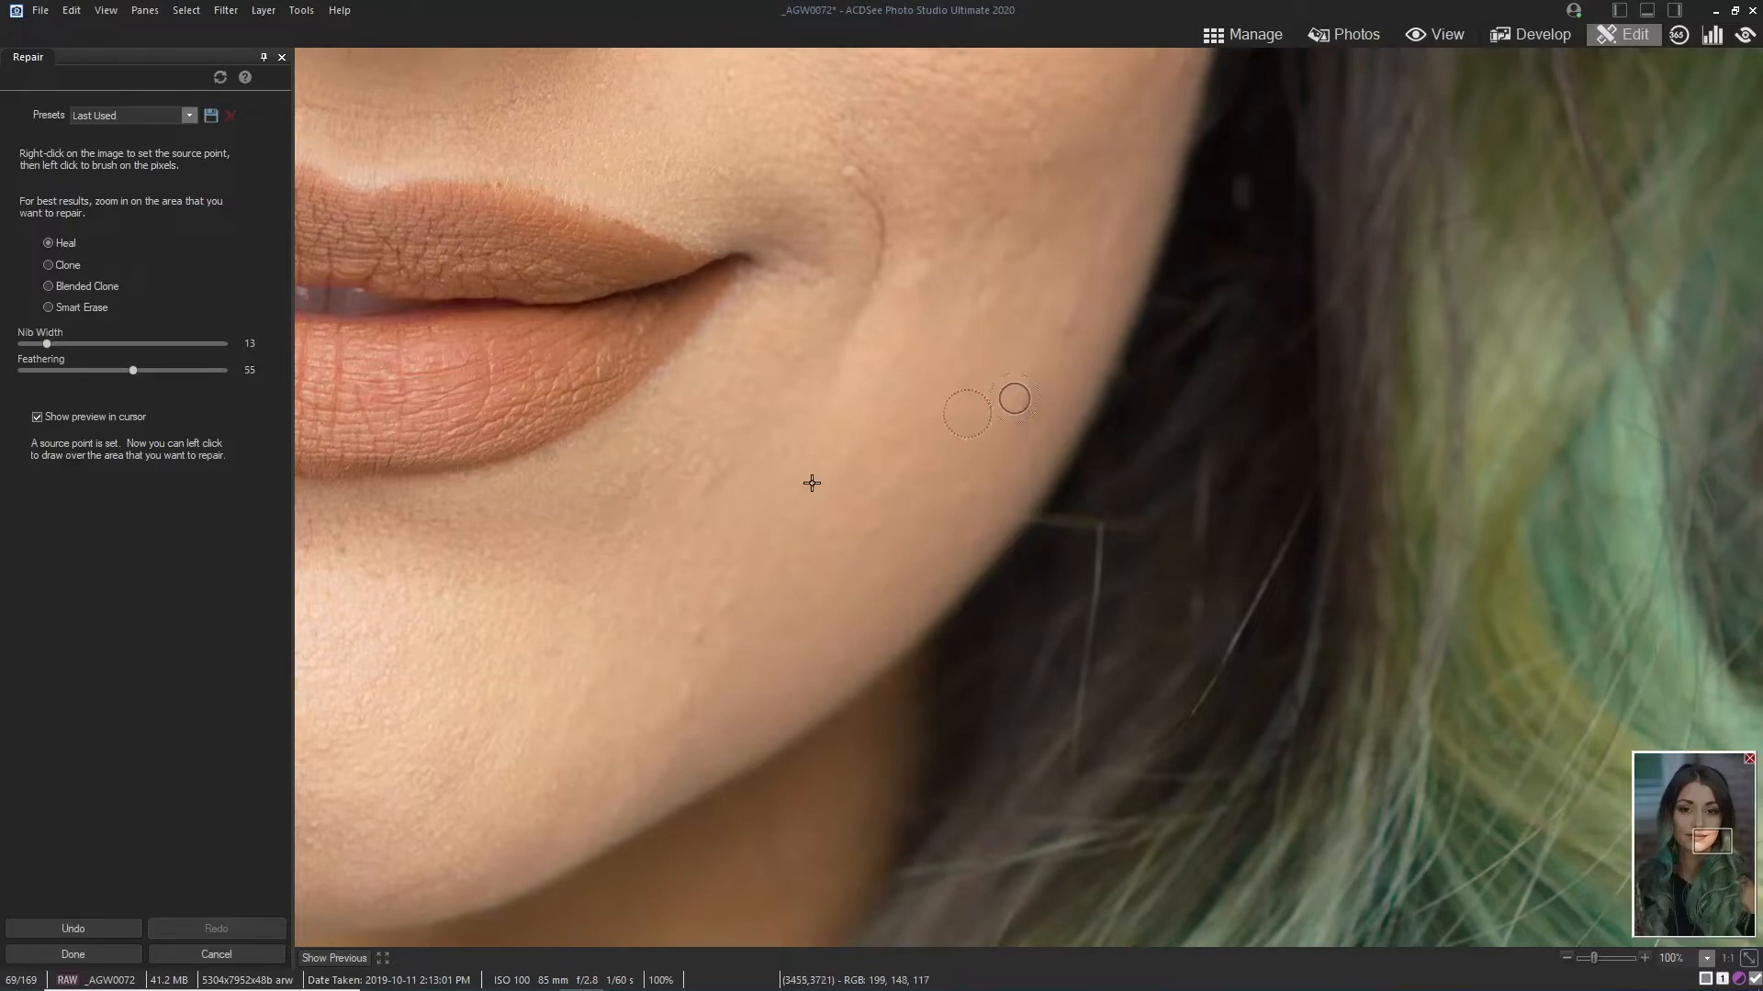
pyautogui.moveTo(900, 292)
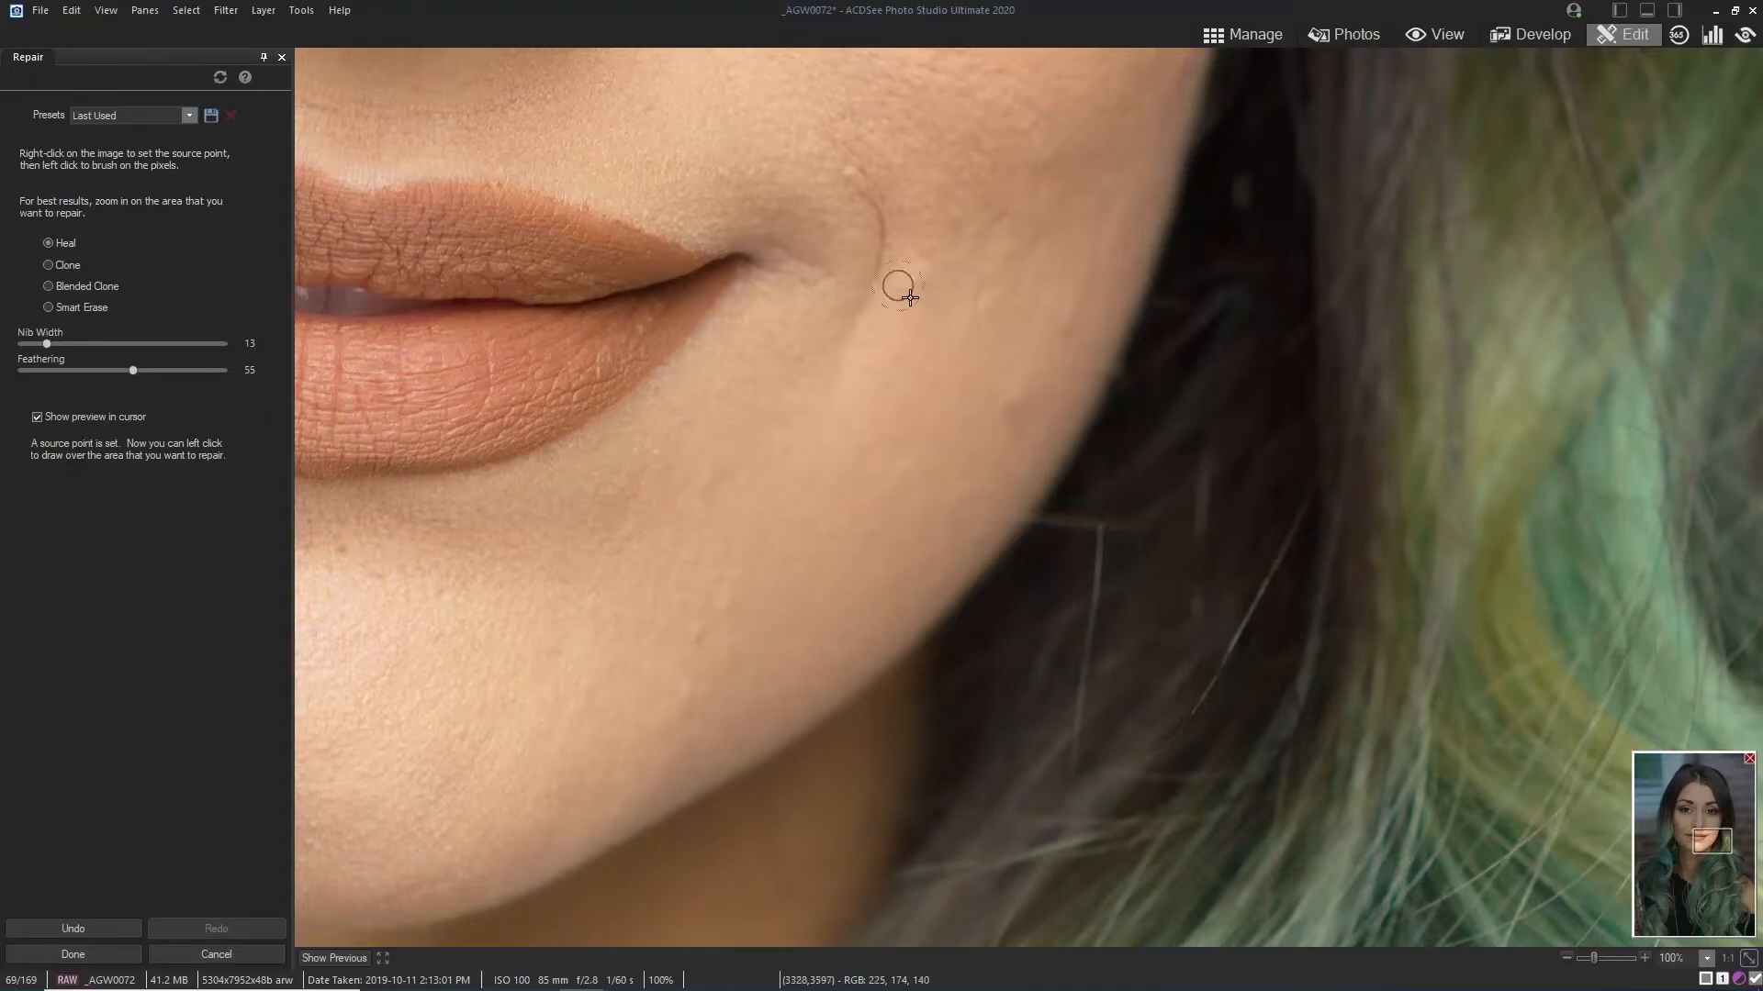